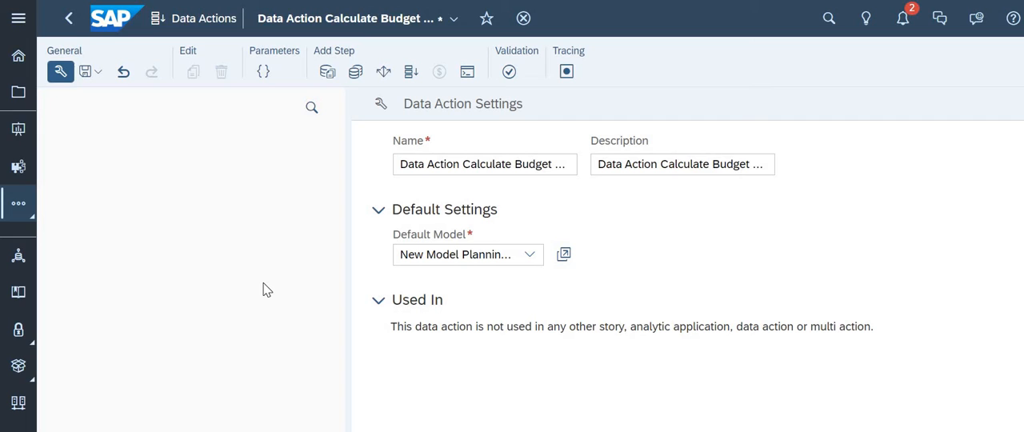
mouse_move(342, 86)
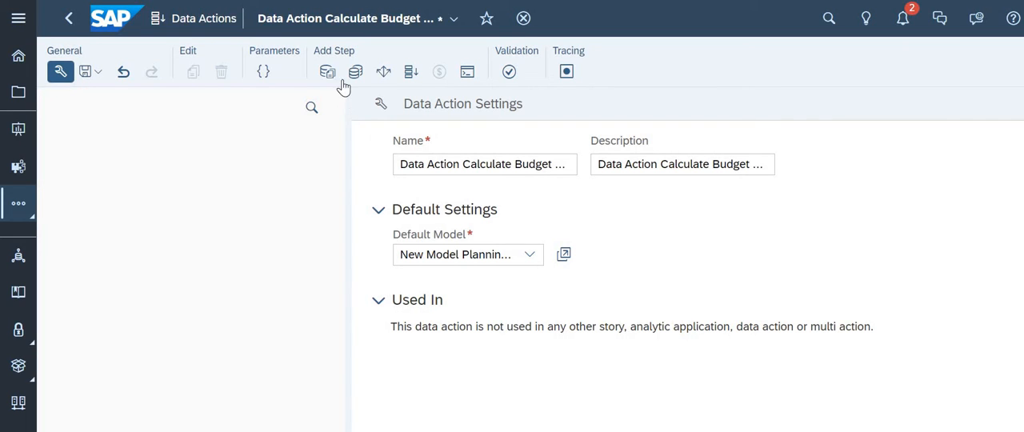
mouse_move(327, 72)
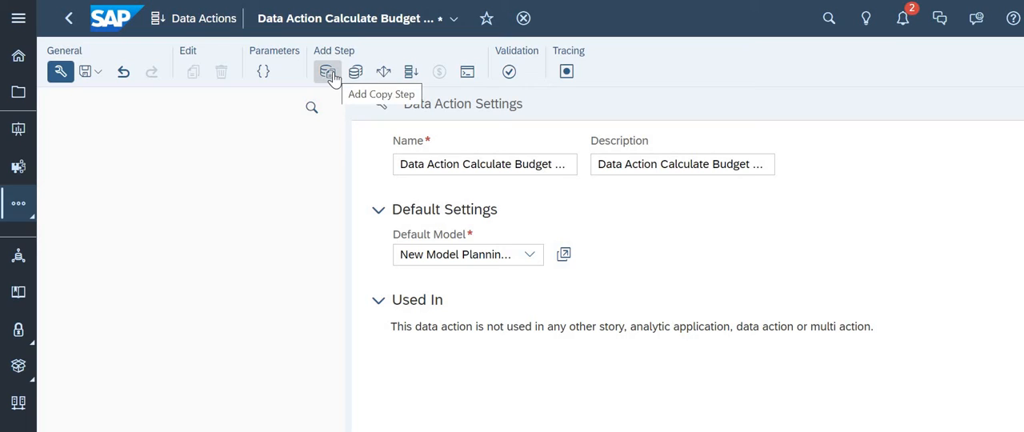
mouse_move(355, 71)
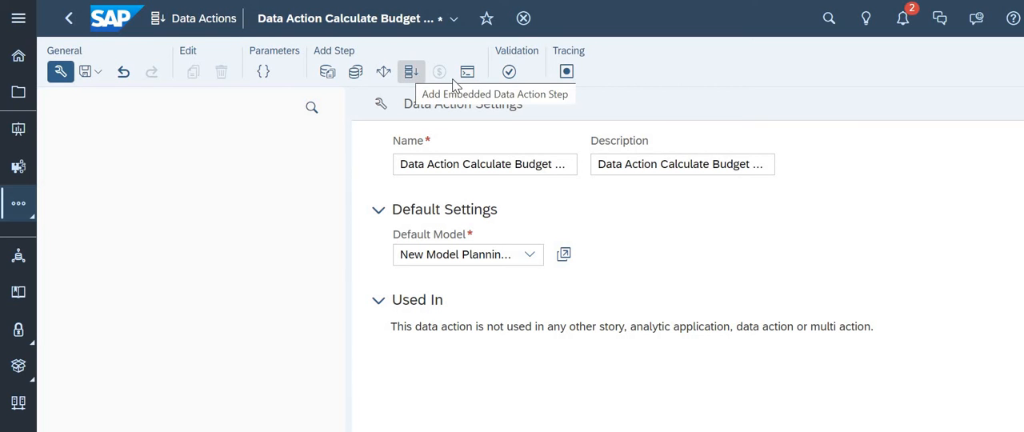
mouse_move(467, 76)
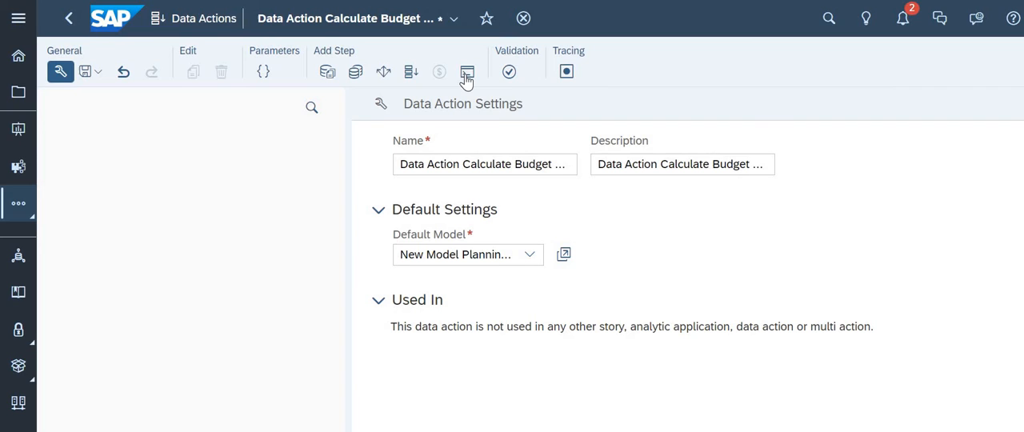
mouse_move(467, 72)
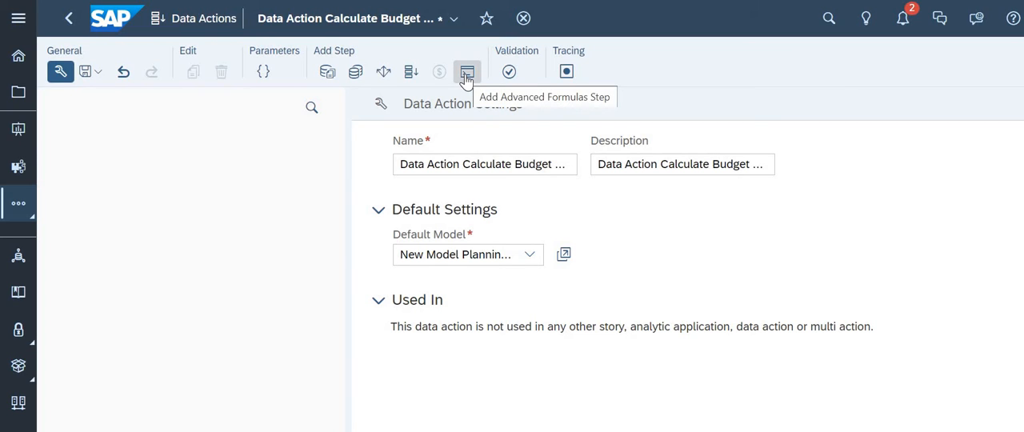
mouse_move(297, 134)
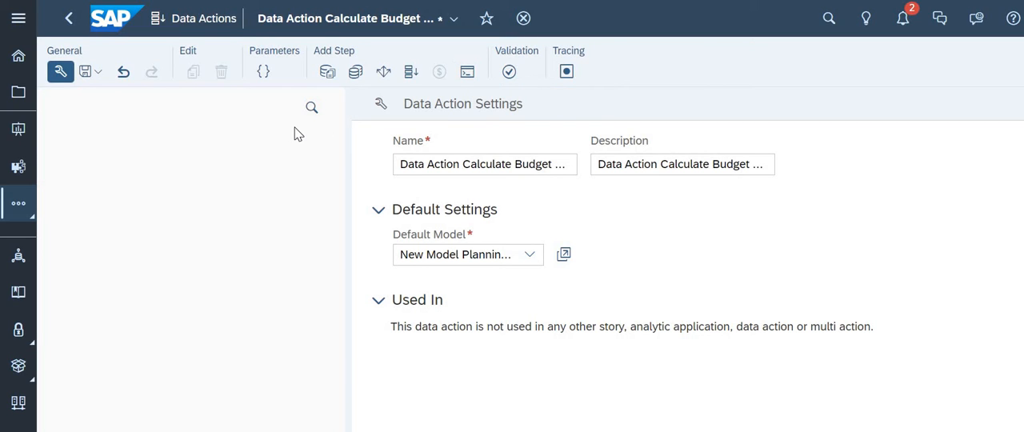
mouse_move(116, 72)
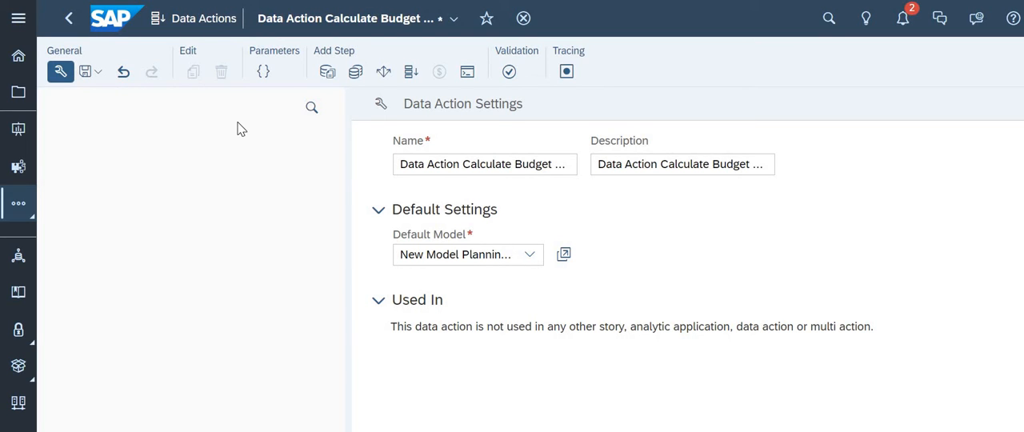
mouse_move(360, 210)
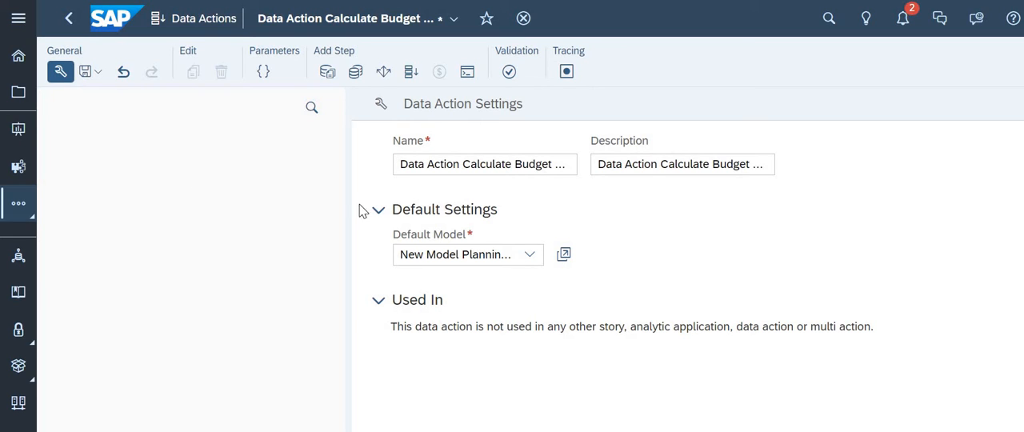
Add a Copy step to the data action and select its Name field.
click(530, 254)
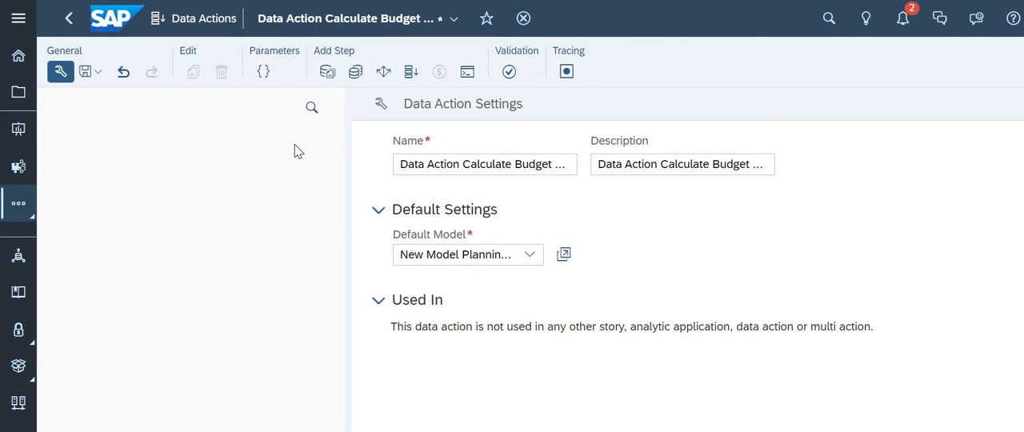
mouse_move(348, 104)
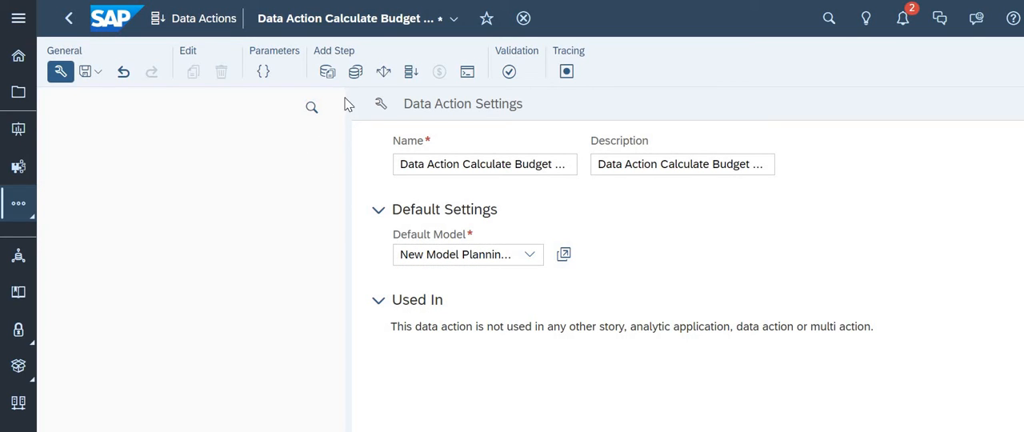
mouse_move(327, 72)
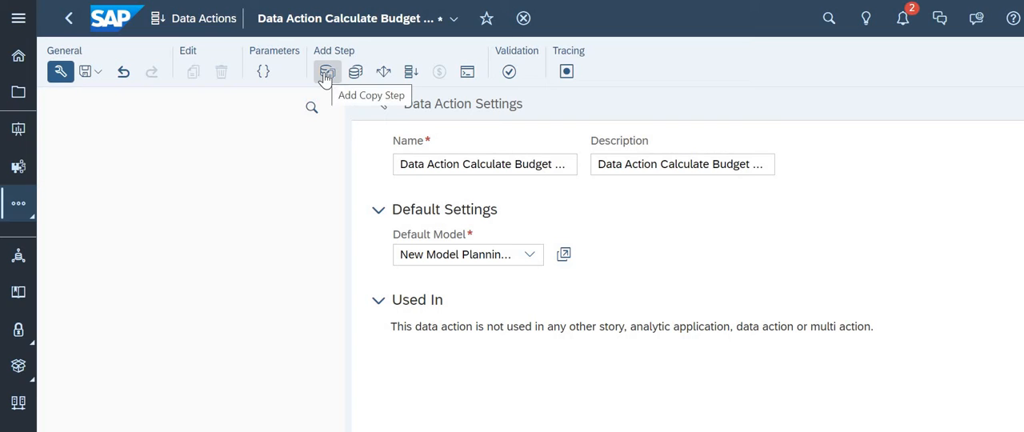
mouse_move(327, 71)
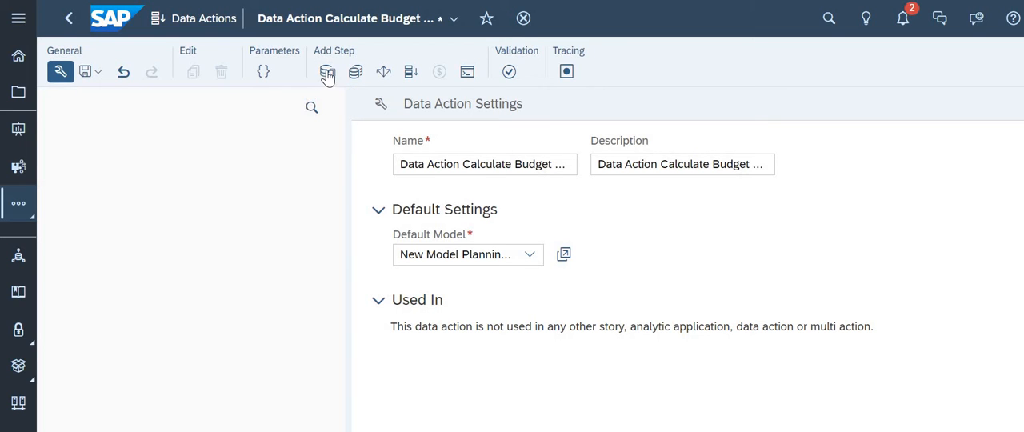
click(327, 72)
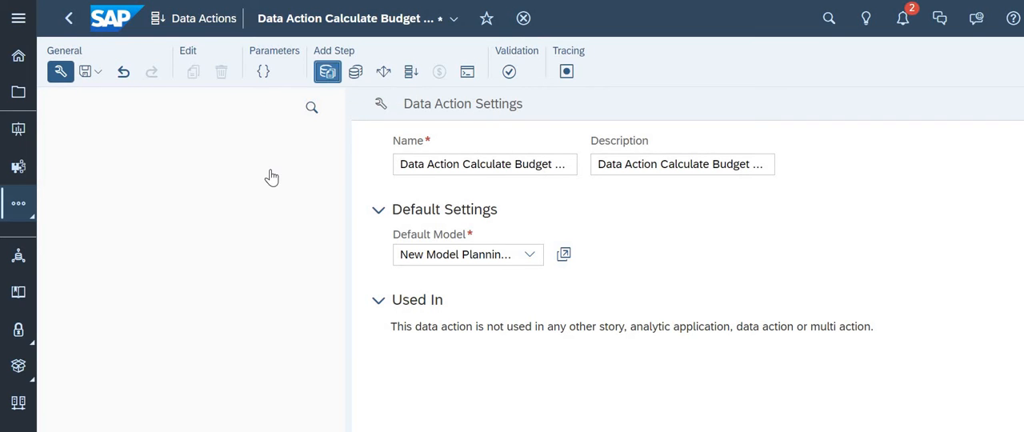
click(327, 71)
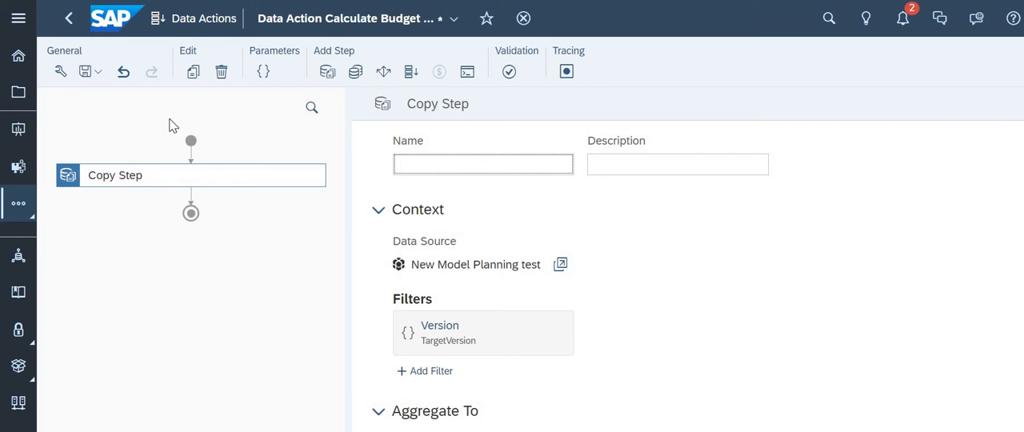
mouse_move(192, 178)
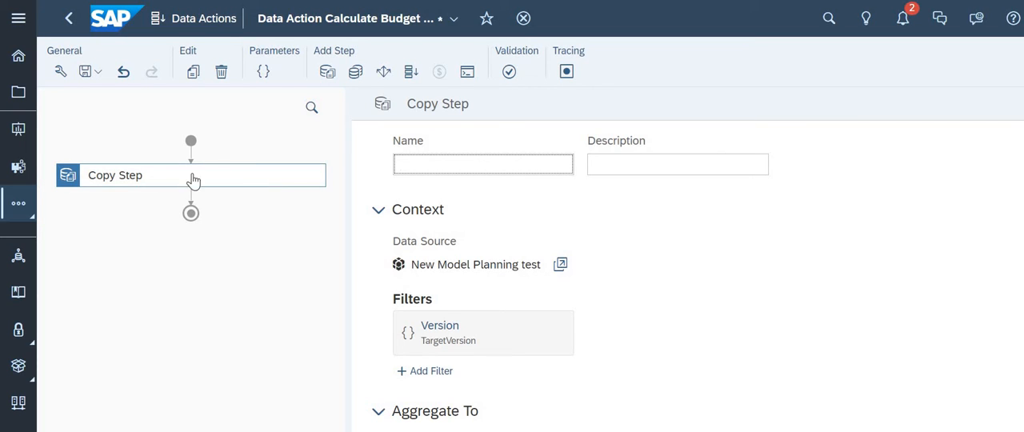
click(482, 164)
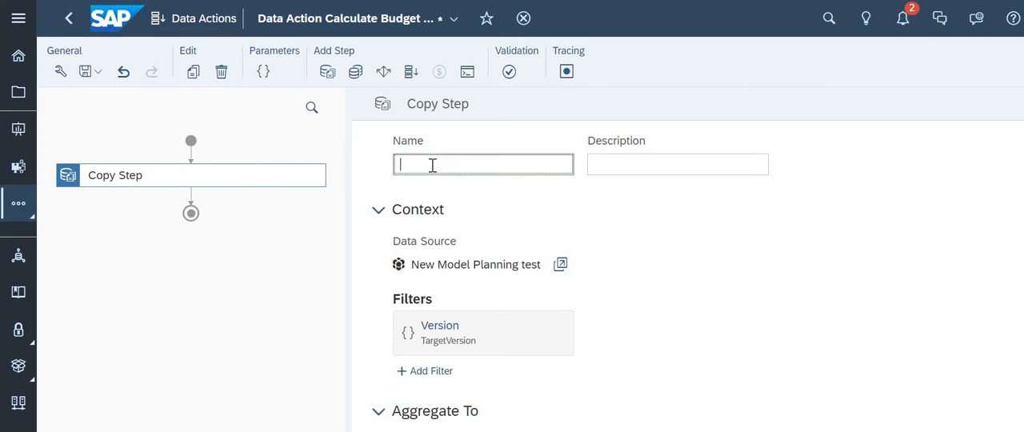
mouse_move(1014, 220)
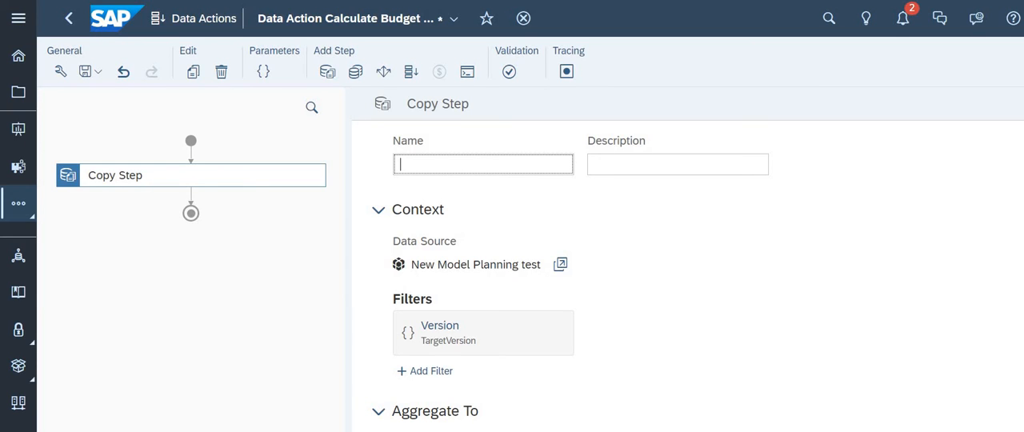
Keep the Copy step's write mode set to Overwrite.
scroll(down, 3)
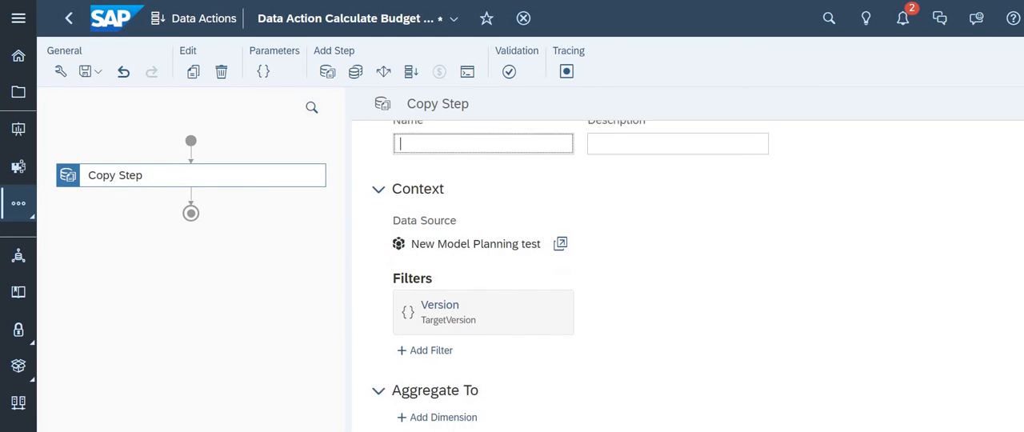
scroll(down, 3)
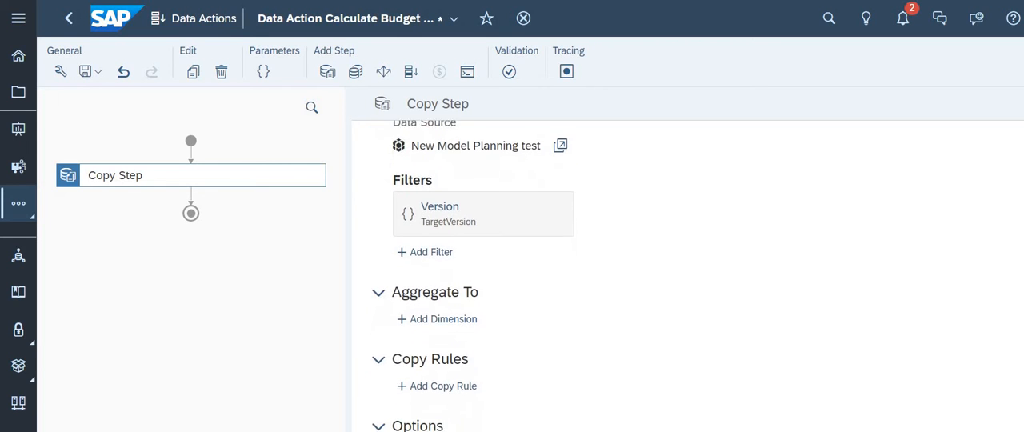
scroll(down, 3)
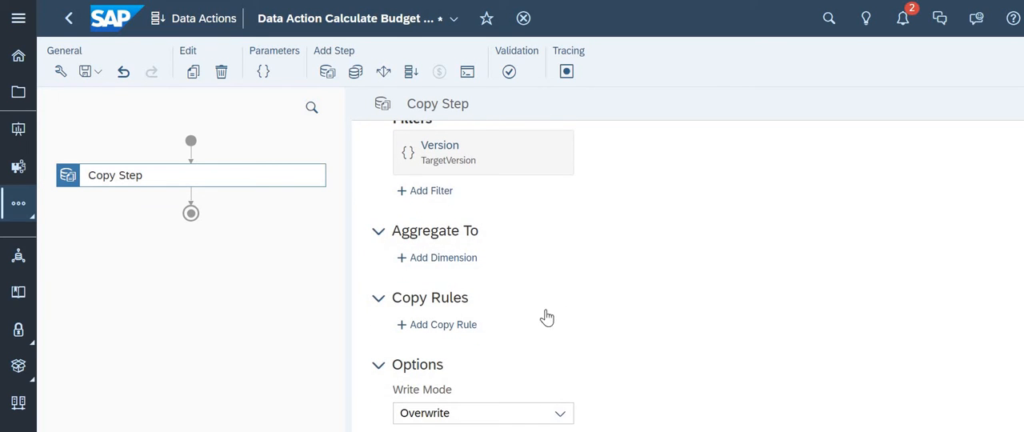
mouse_move(570, 320)
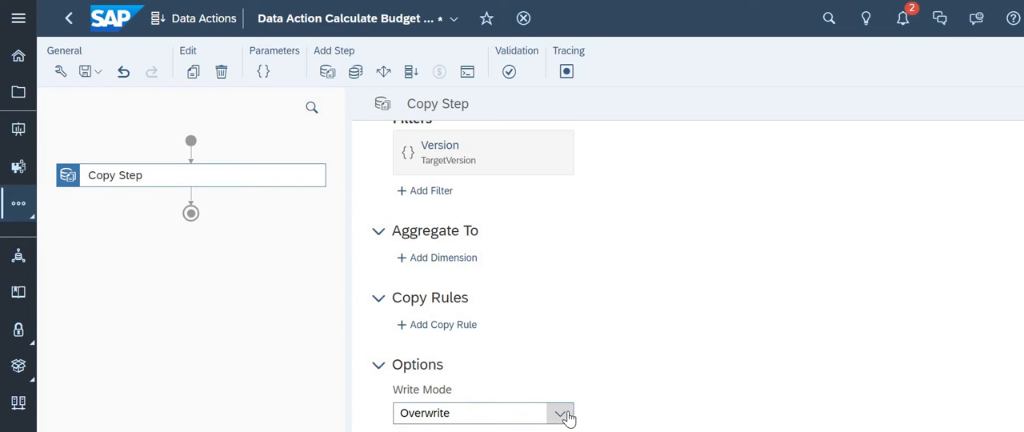
click(560, 413)
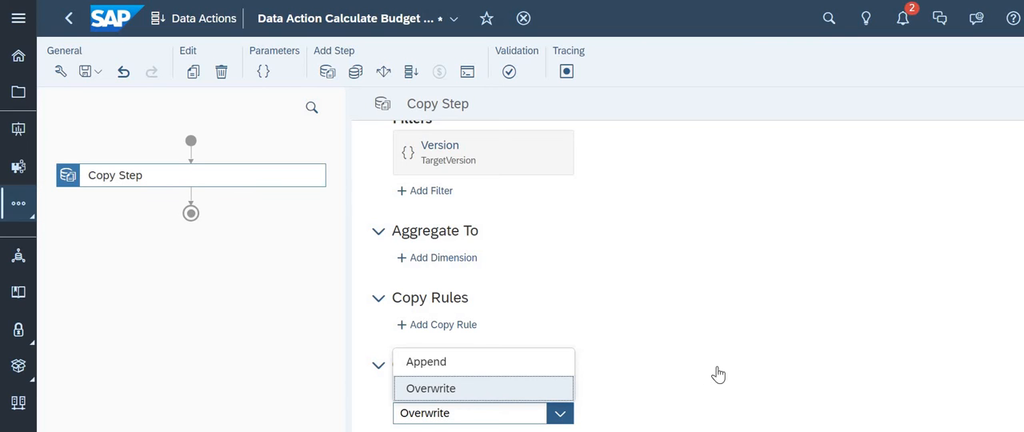
click(431, 388)
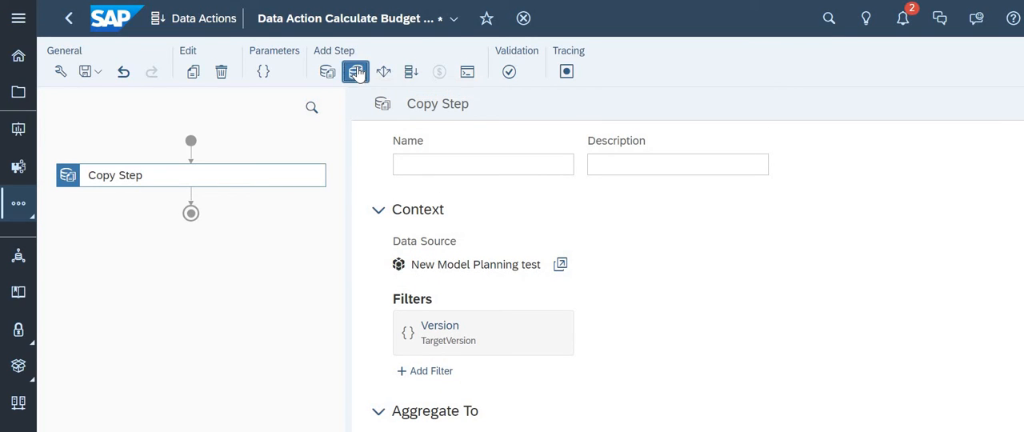
Add Cross-Model Copy and Allocation steps, undoing the extra embedded data action step.
click(383, 71)
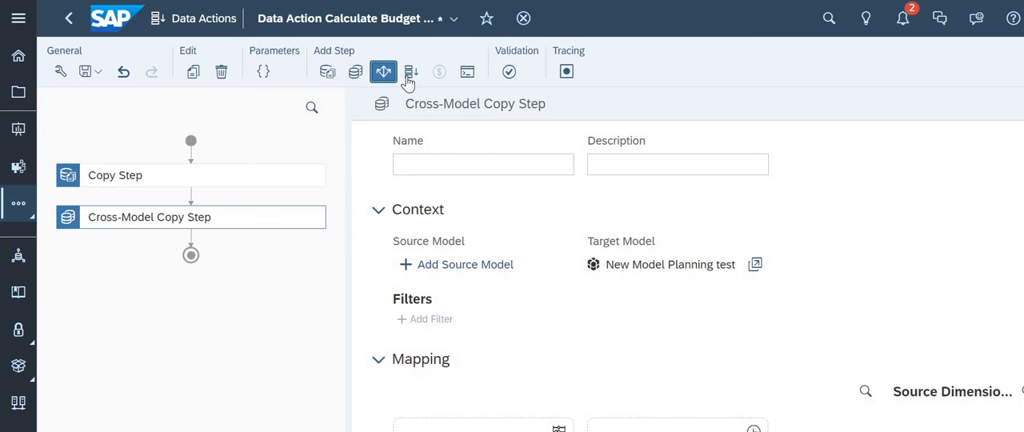
click(411, 71)
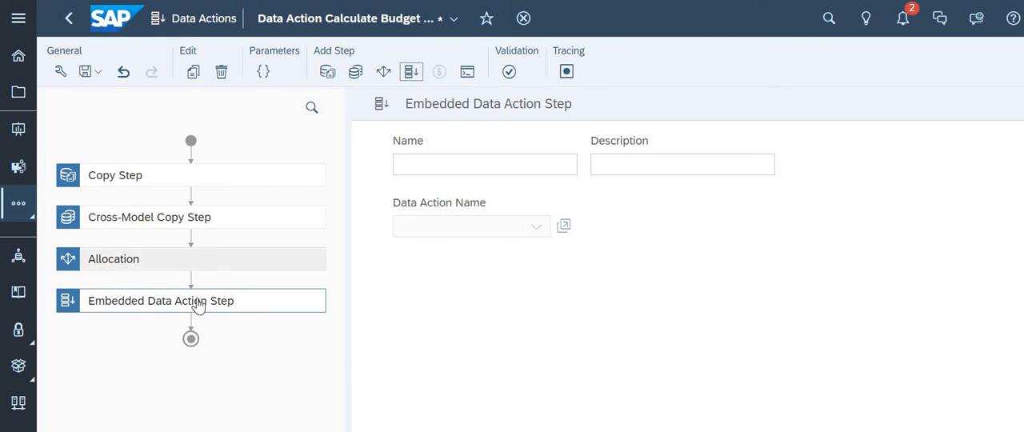
mouse_move(238, 306)
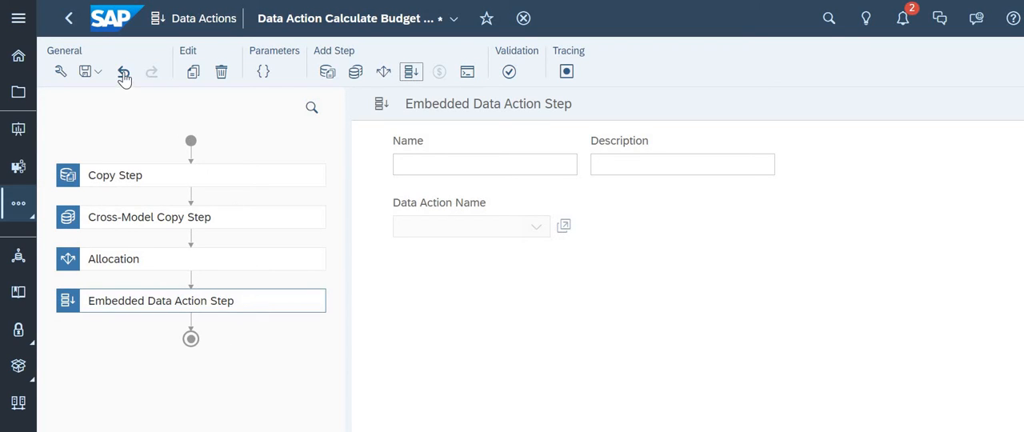
mouse_move(124, 72)
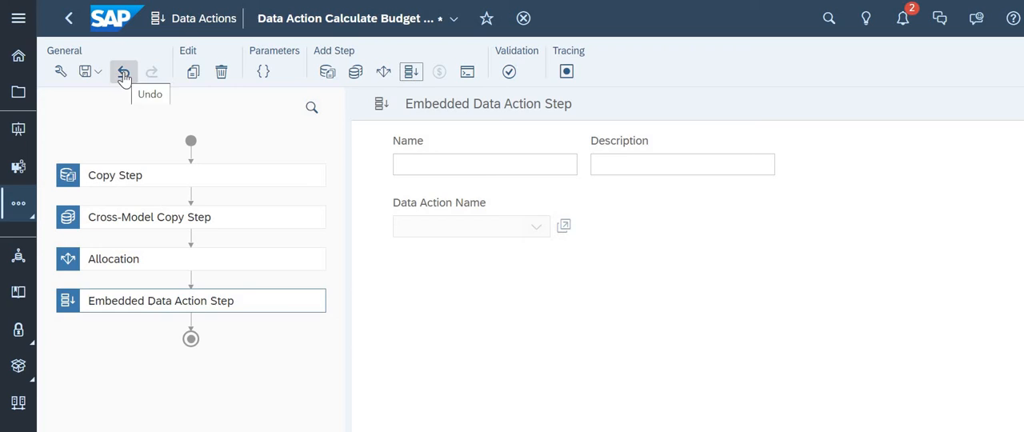
click(123, 72)
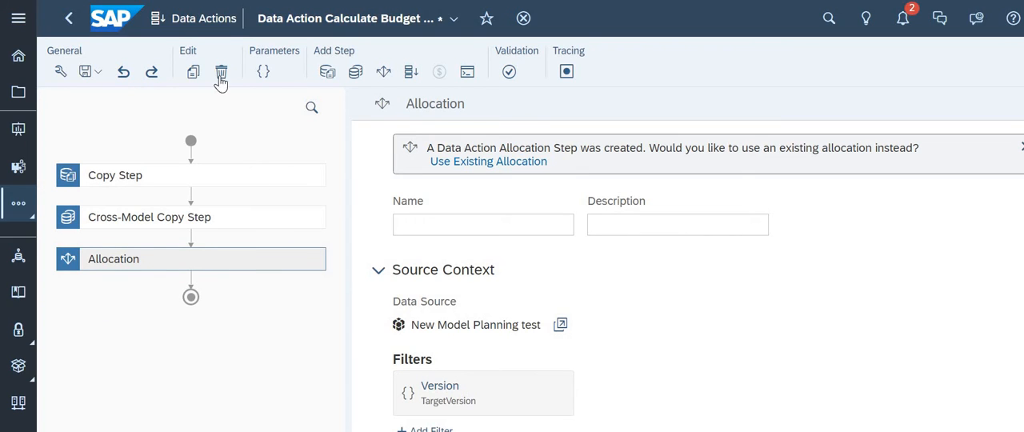
mouse_move(221, 71)
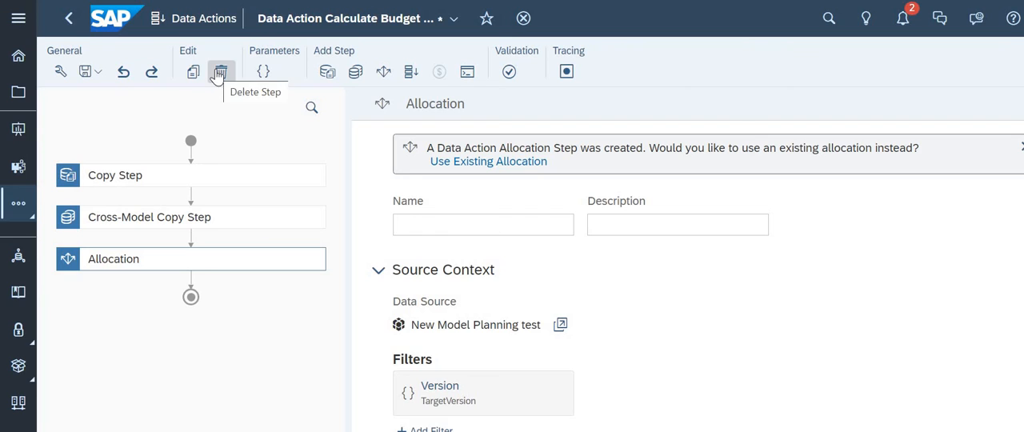
Delete the selected Allocation step from the data action flow.
click(221, 71)
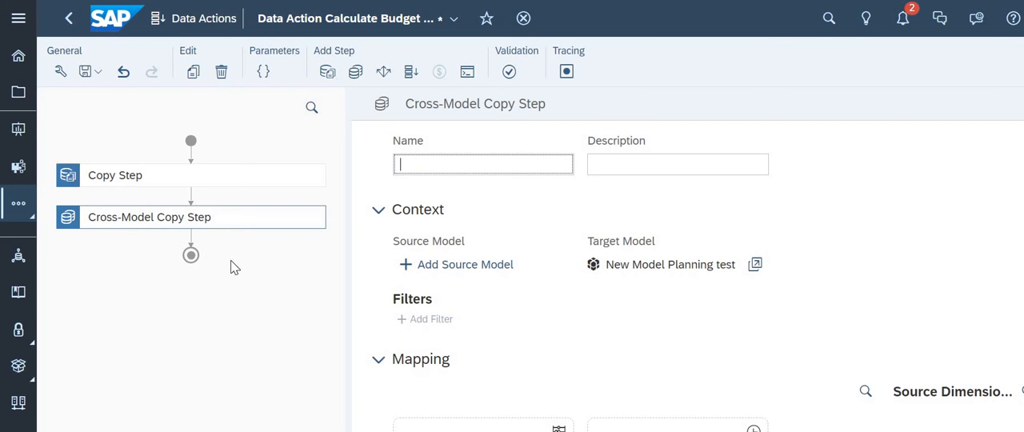
mouse_move(295, 143)
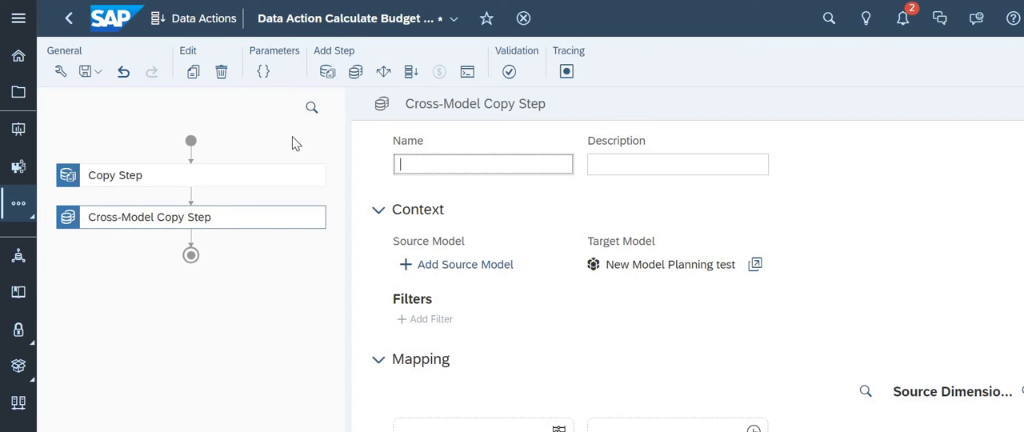
mouse_move(355, 71)
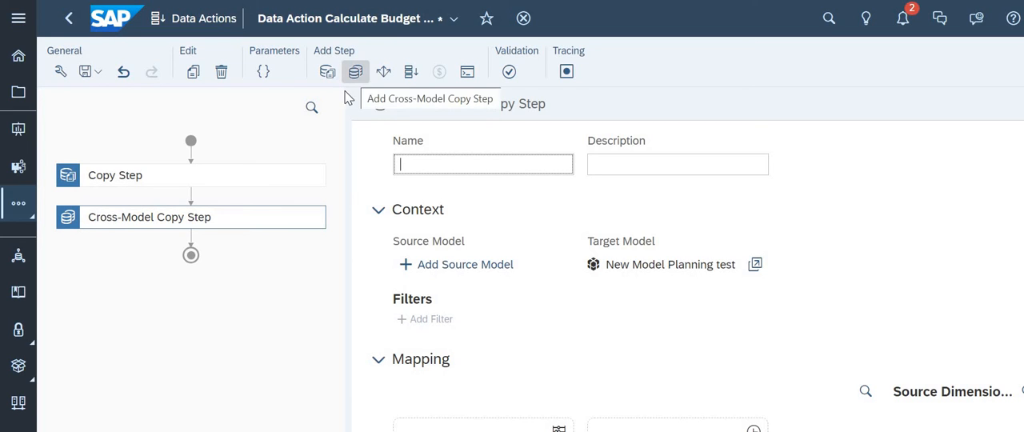
mouse_move(887, 256)
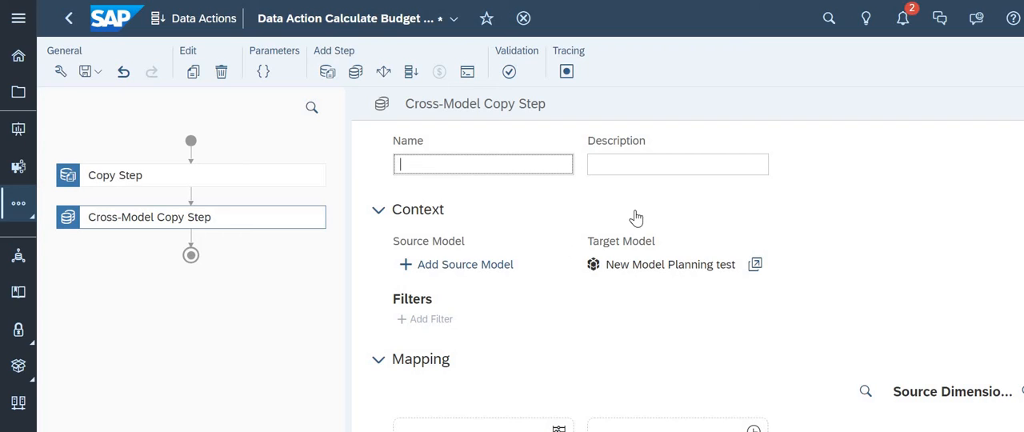
mouse_move(428, 255)
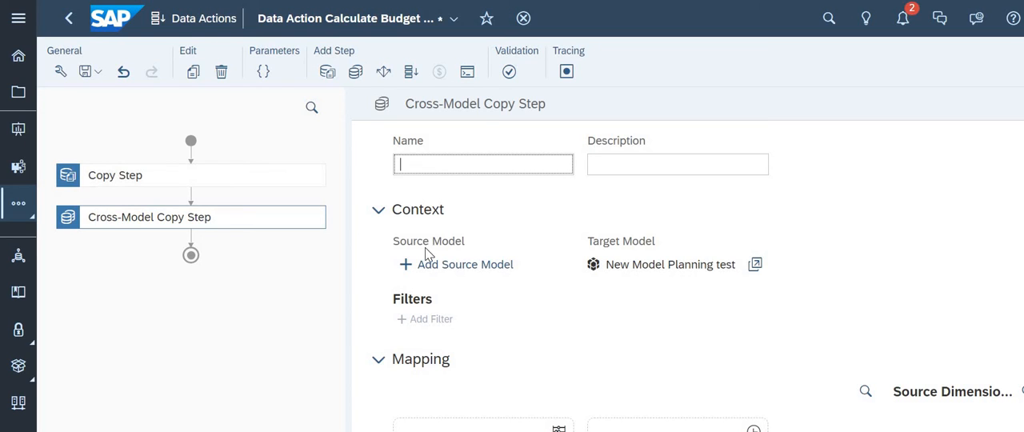
mouse_move(476, 258)
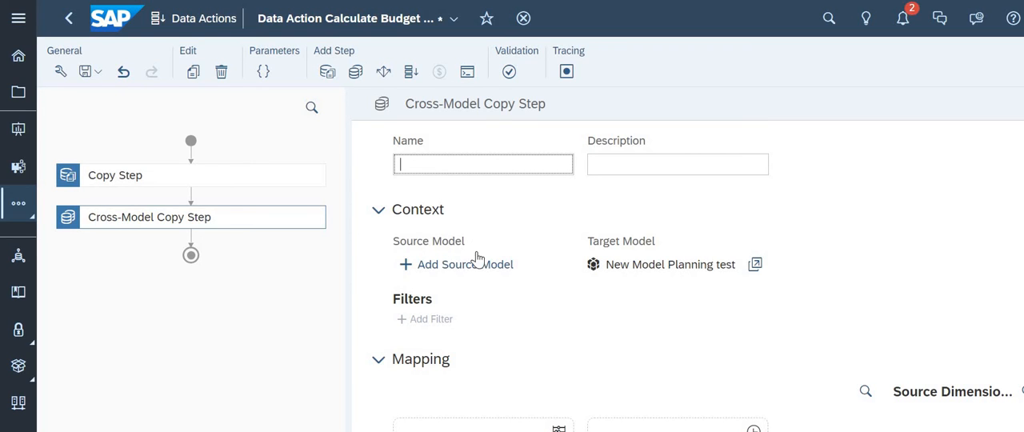
mouse_move(288, 278)
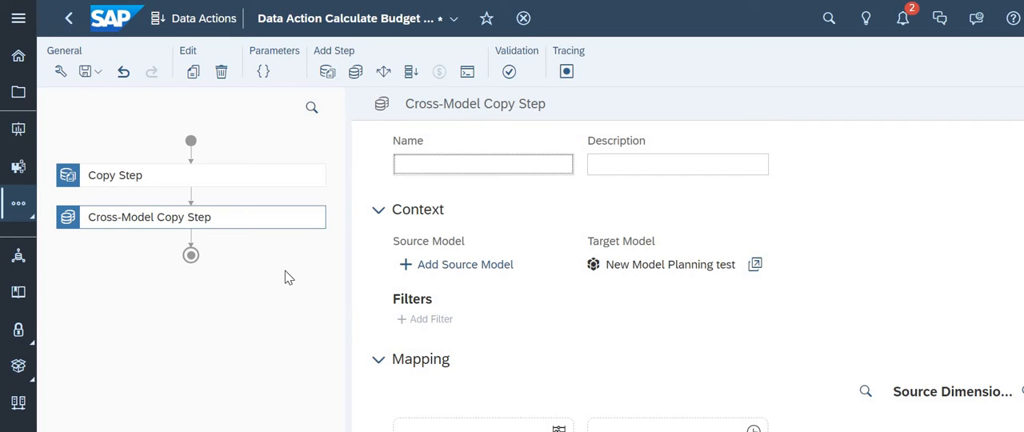
mouse_move(697, 245)
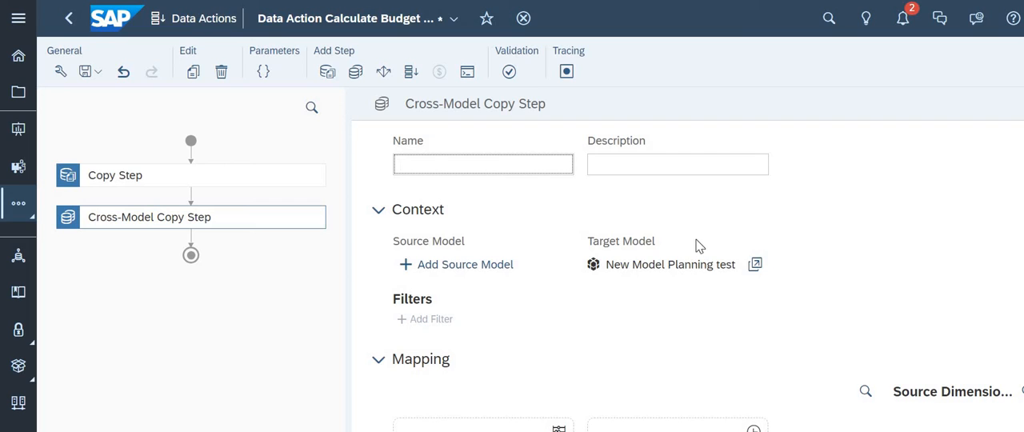
mouse_move(385, 110)
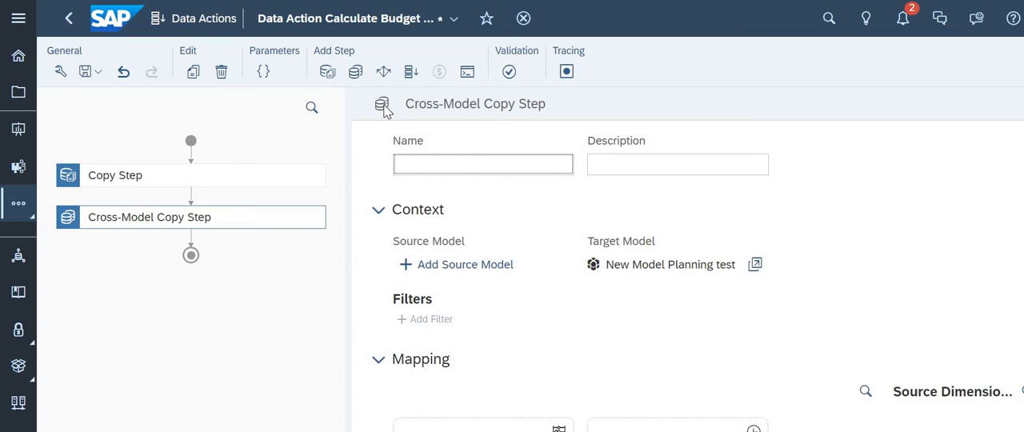
mouse_move(383, 72)
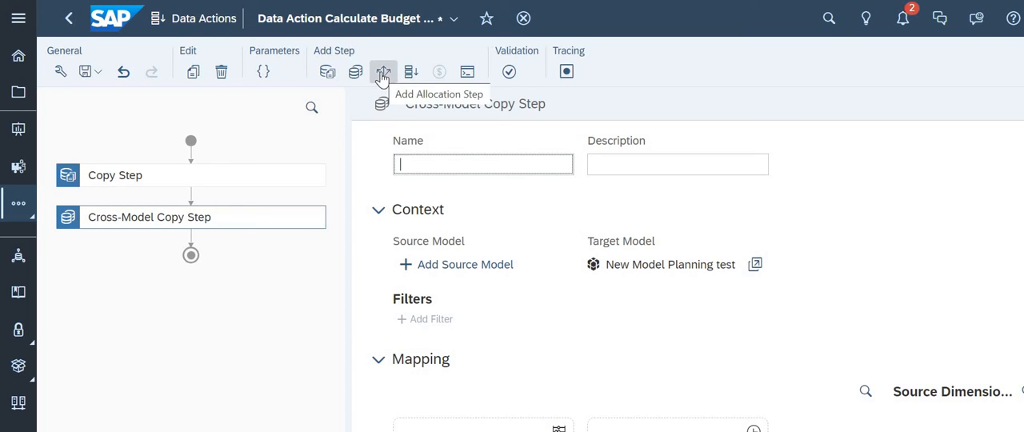
Re-add an Allocation step after Cross-Model Copy, with a Date reference dimension.
click(383, 72)
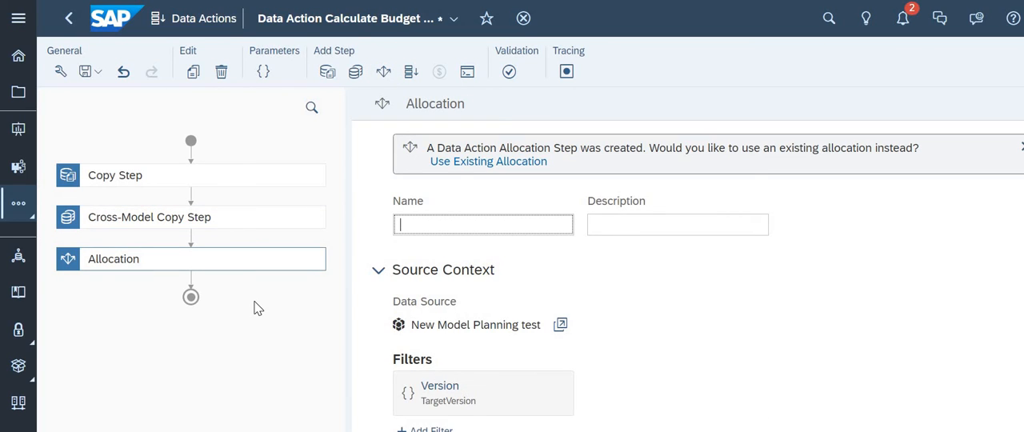
mouse_move(250, 303)
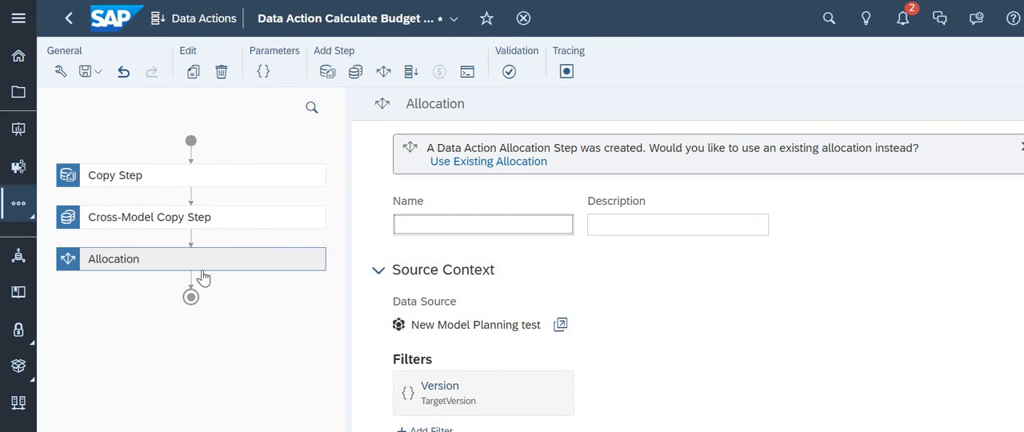
mouse_move(19, 208)
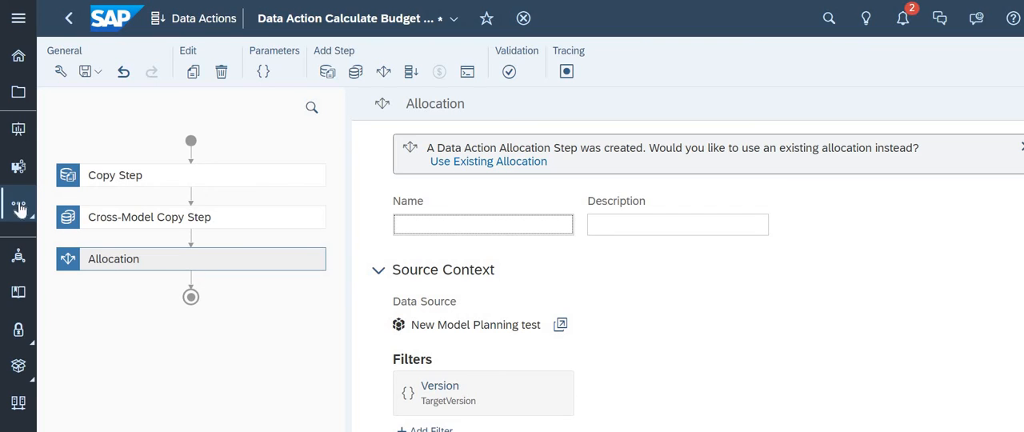
click(18, 203)
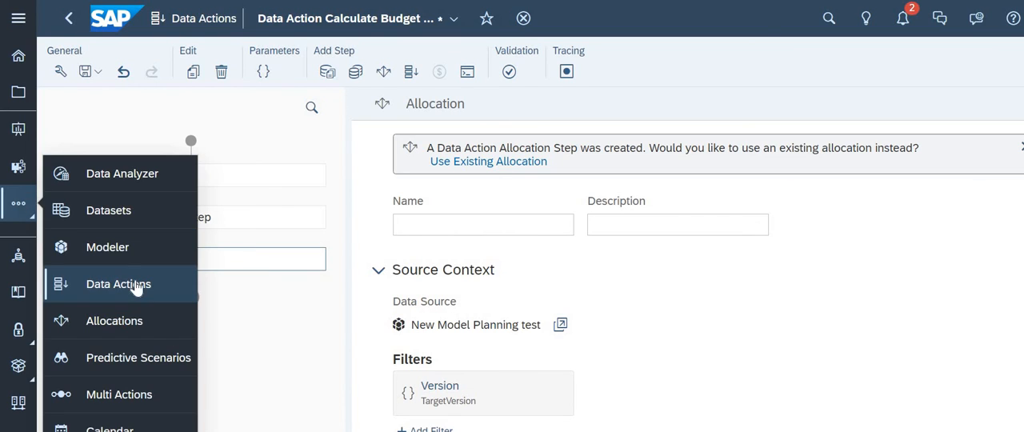
mouse_move(238, 332)
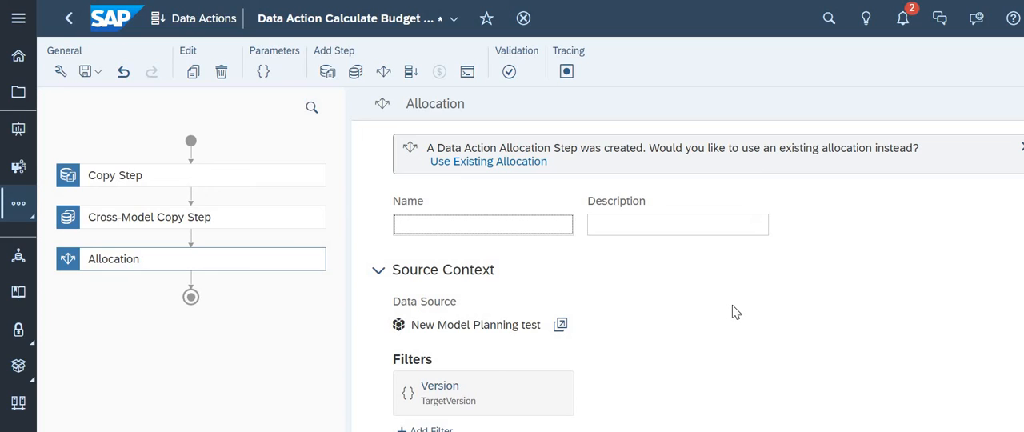
click(483, 224)
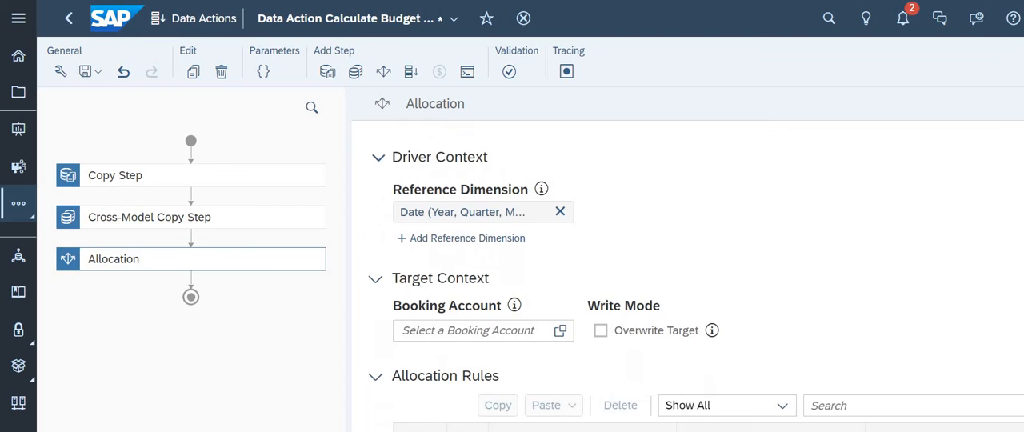
scroll(down, 3)
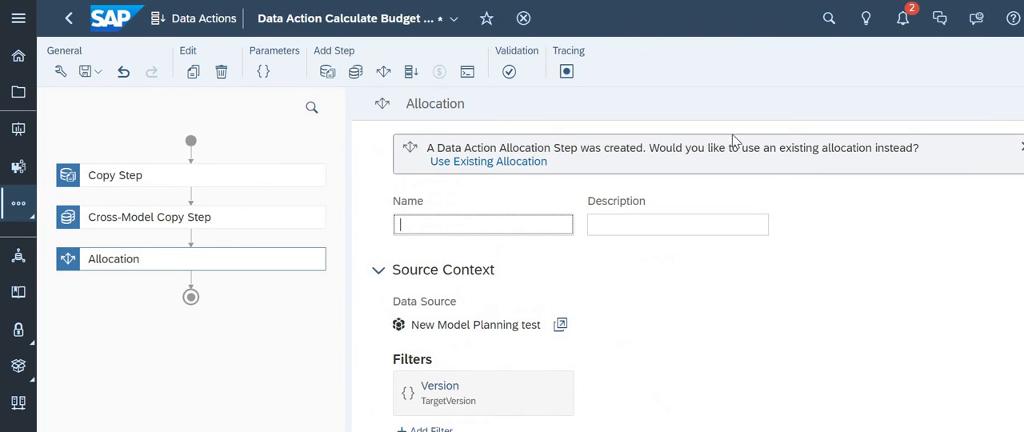
mouse_move(536, 146)
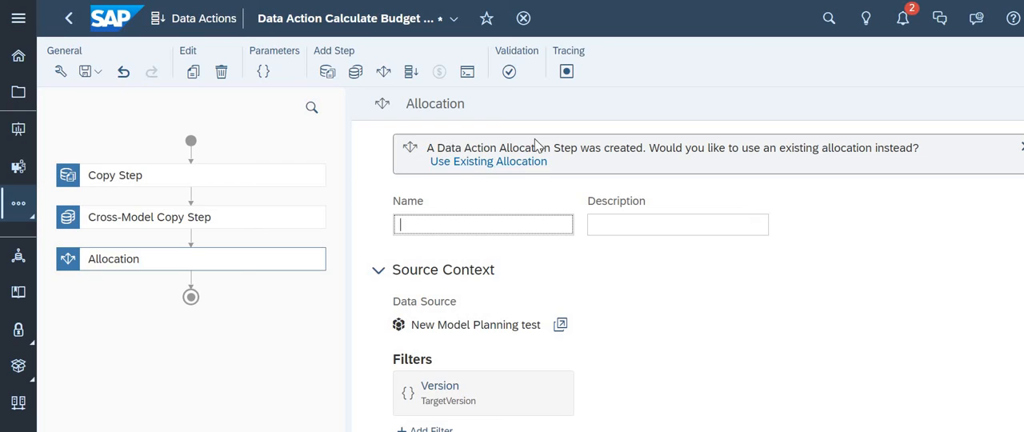
mouse_move(725, 154)
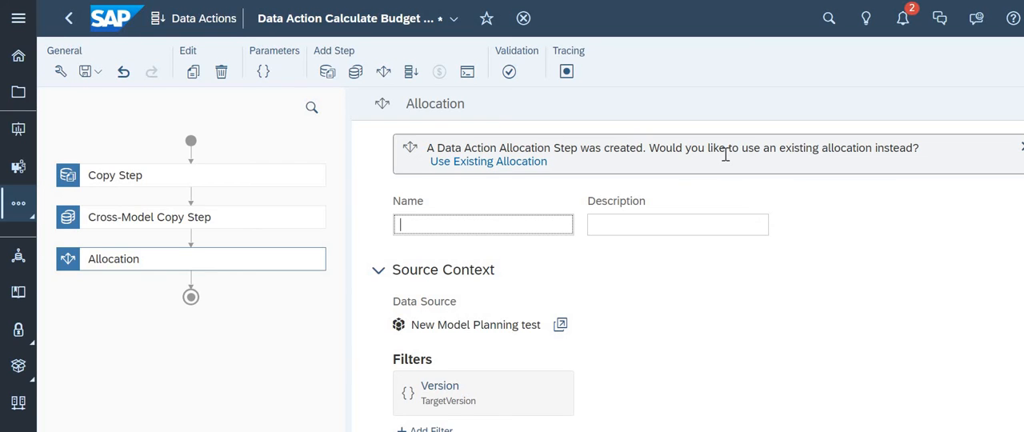
mouse_move(919, 162)
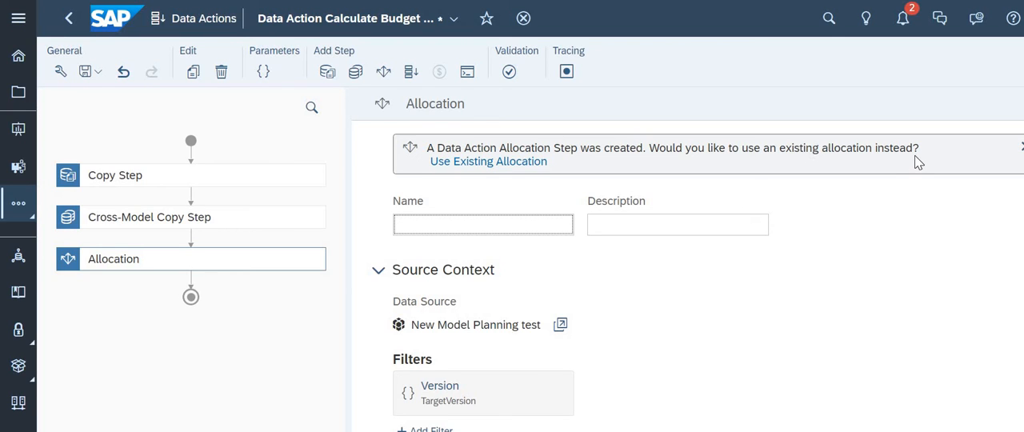
mouse_move(489, 162)
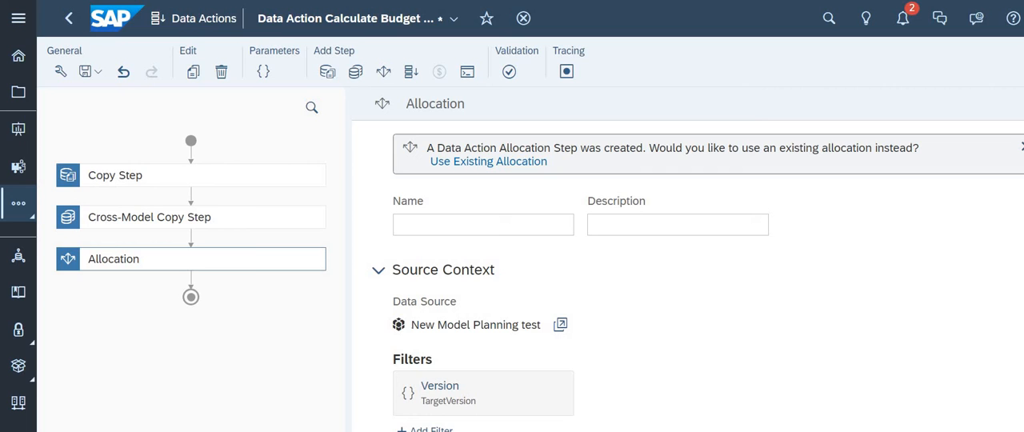
scroll(down, 3)
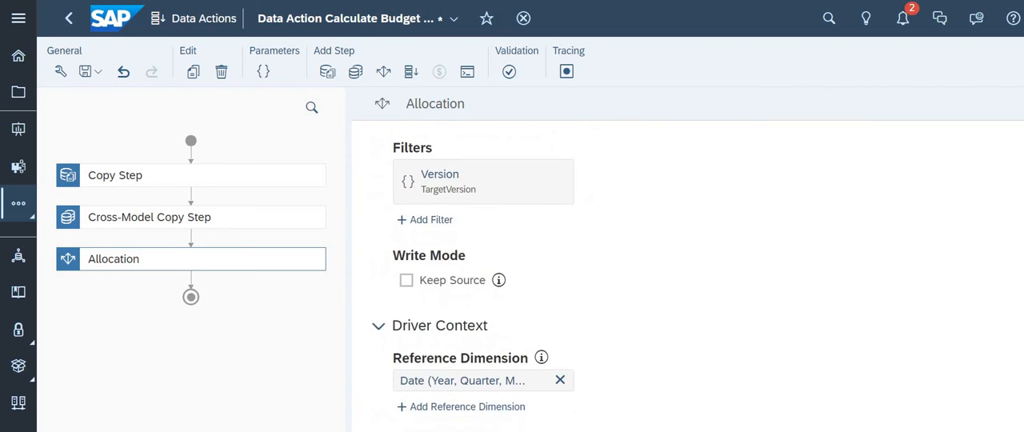
scroll(down, 3)
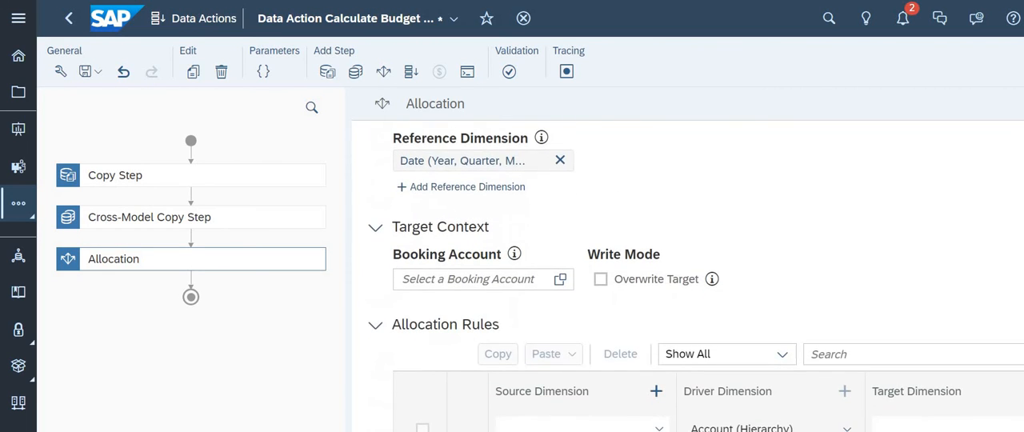
scroll(down, 3)
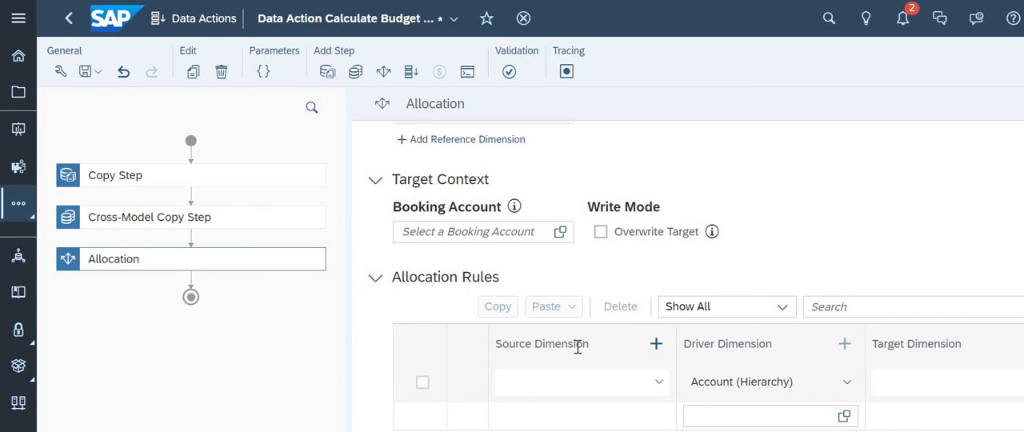
mouse_move(805, 382)
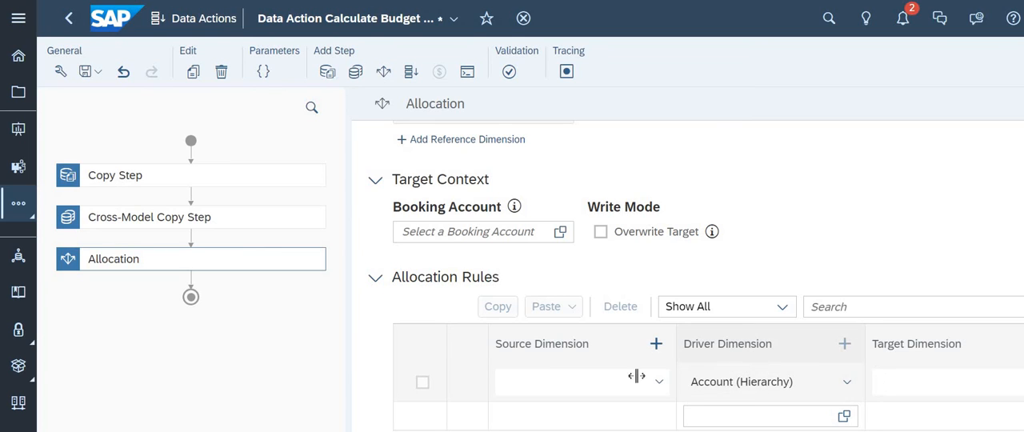
mouse_move(949, 373)
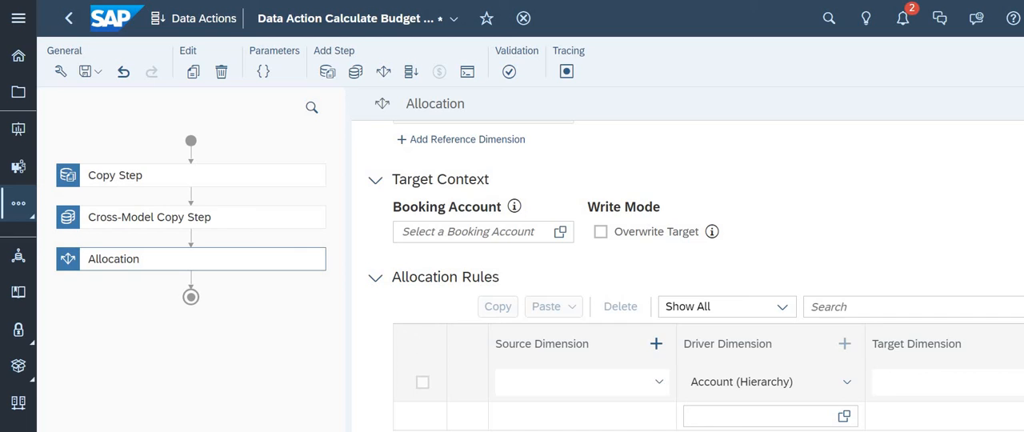
click(412, 72)
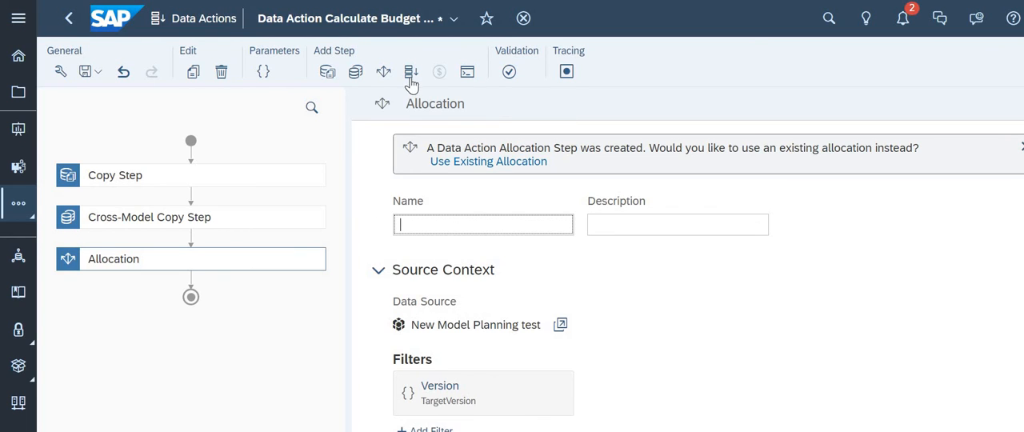
mouse_move(411, 72)
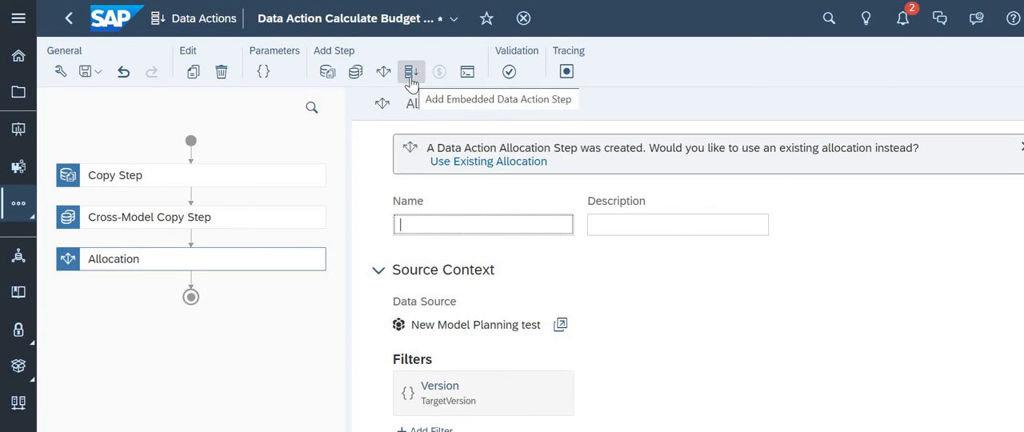
click(411, 71)
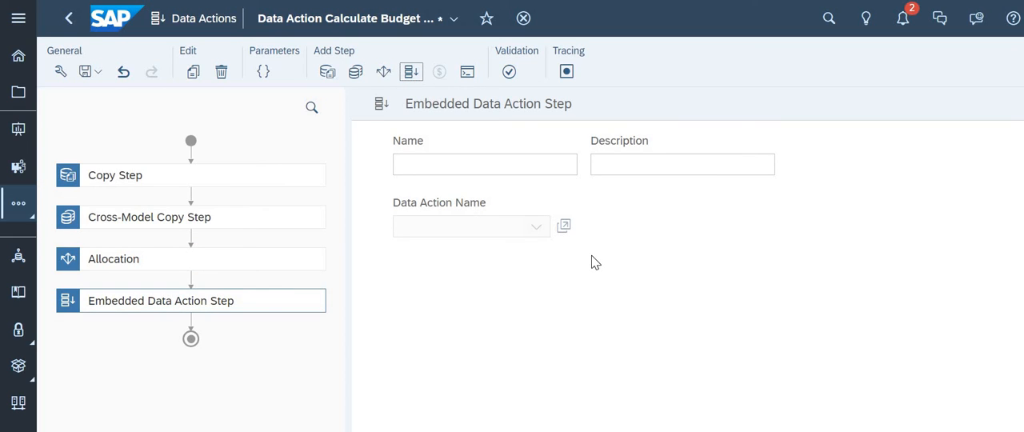
mouse_move(505, 233)
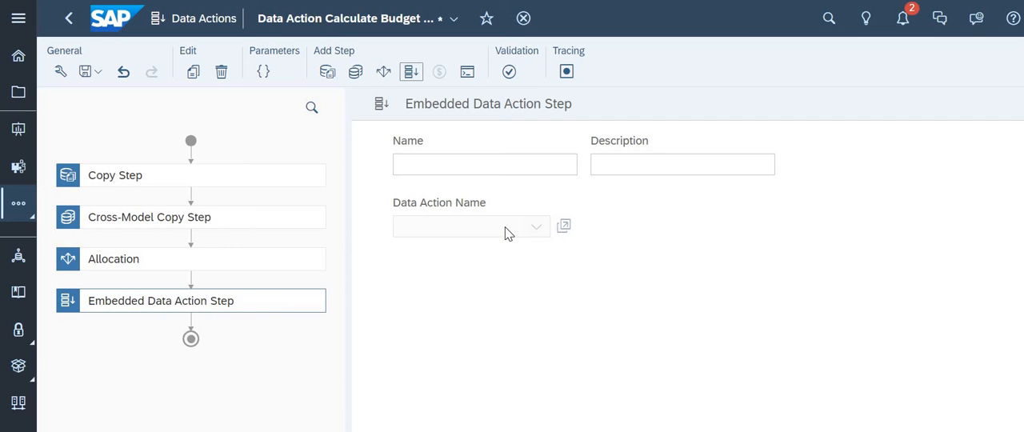
mouse_move(532, 291)
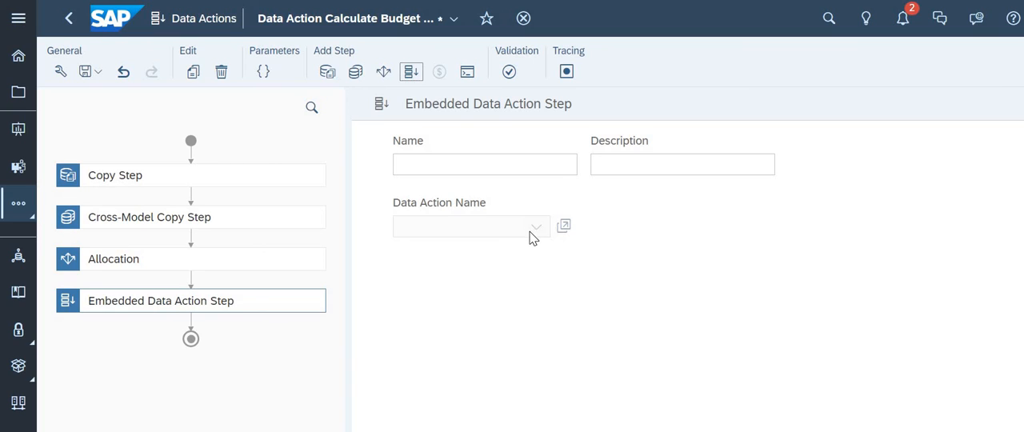
mouse_move(438, 76)
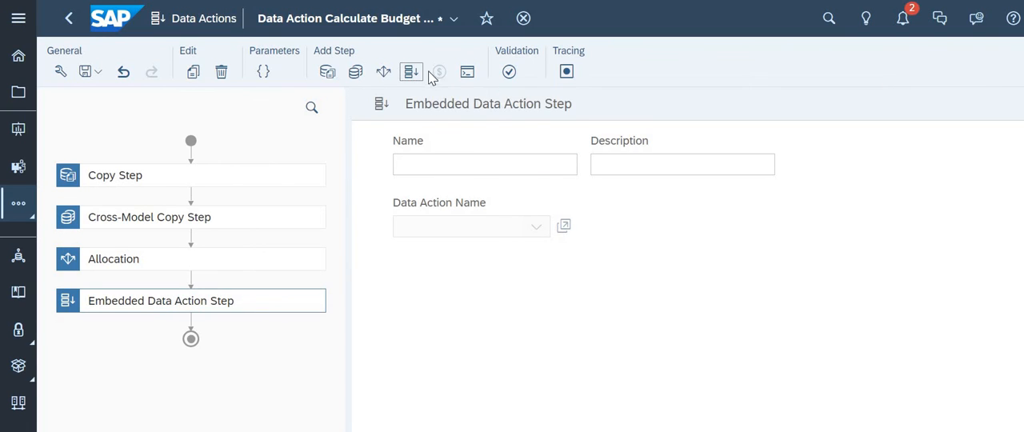
mouse_move(246, 171)
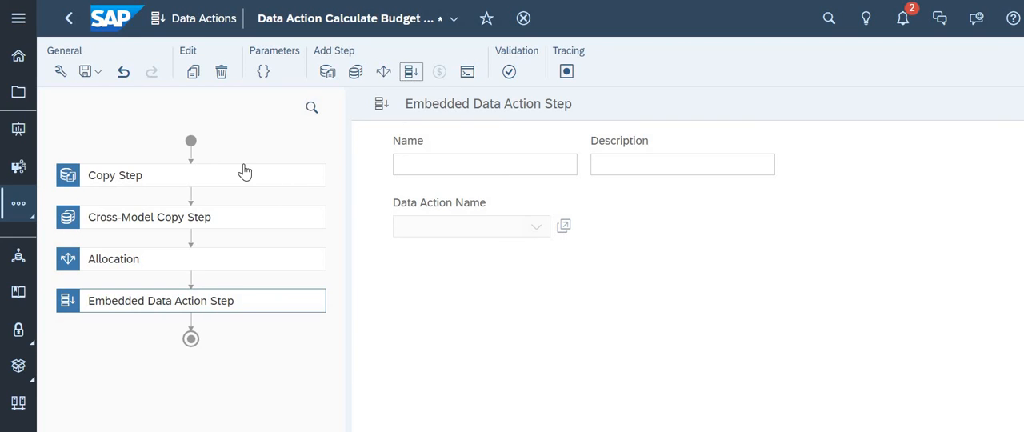
mouse_move(516, 288)
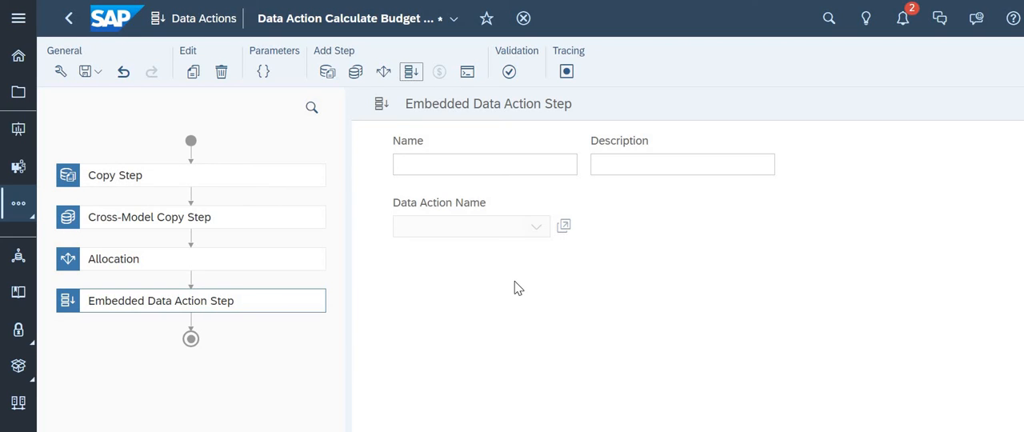
mouse_move(494, 227)
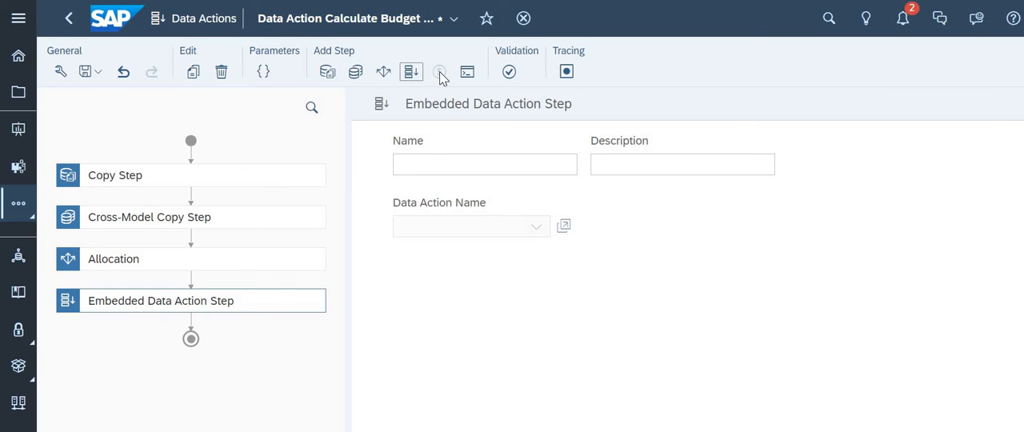
mouse_move(555, 280)
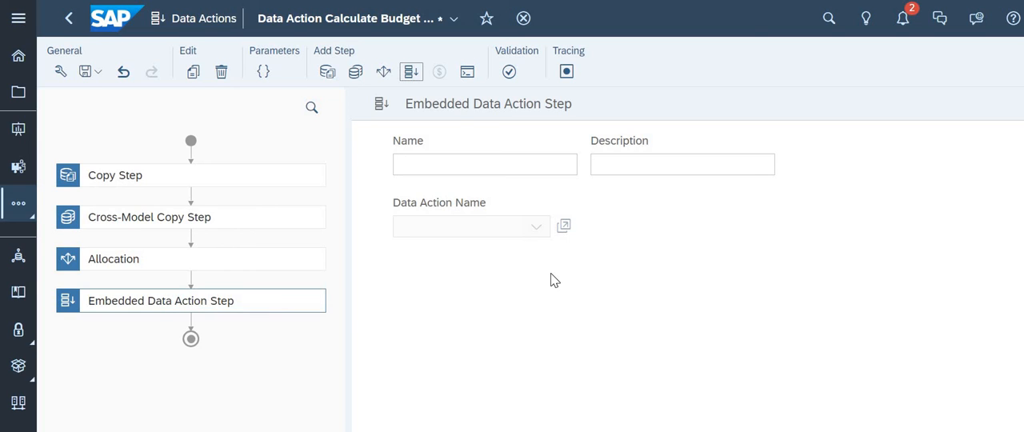
mouse_move(575, 269)
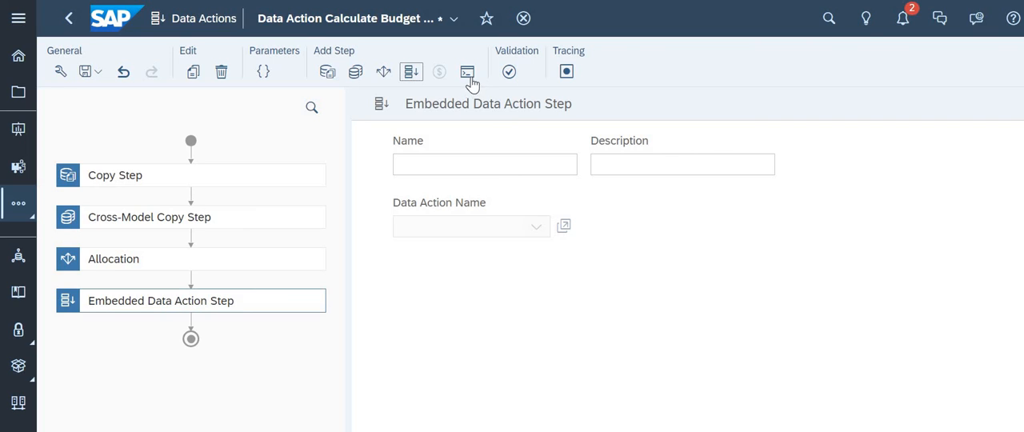
mouse_move(468, 71)
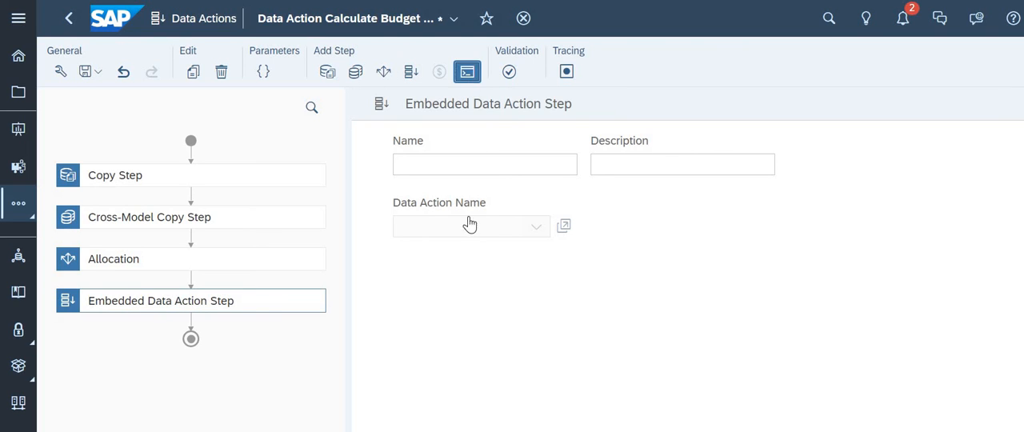
Append an Advanced Formulas step, expand and collapse Context, and show its Script editor.
click(468, 71)
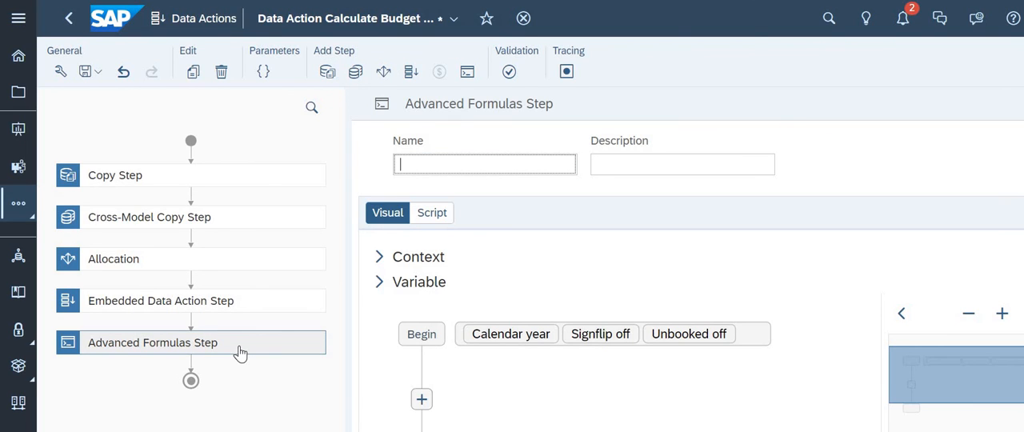
mouse_move(502, 310)
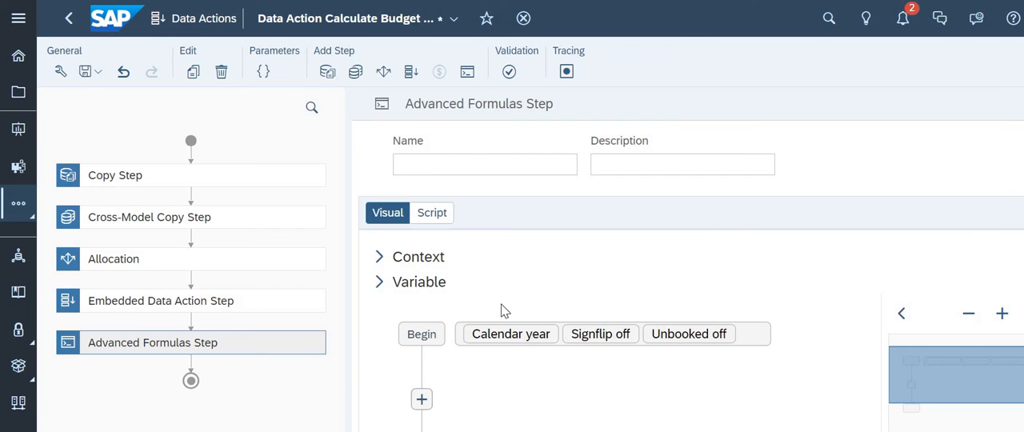
mouse_move(164, 199)
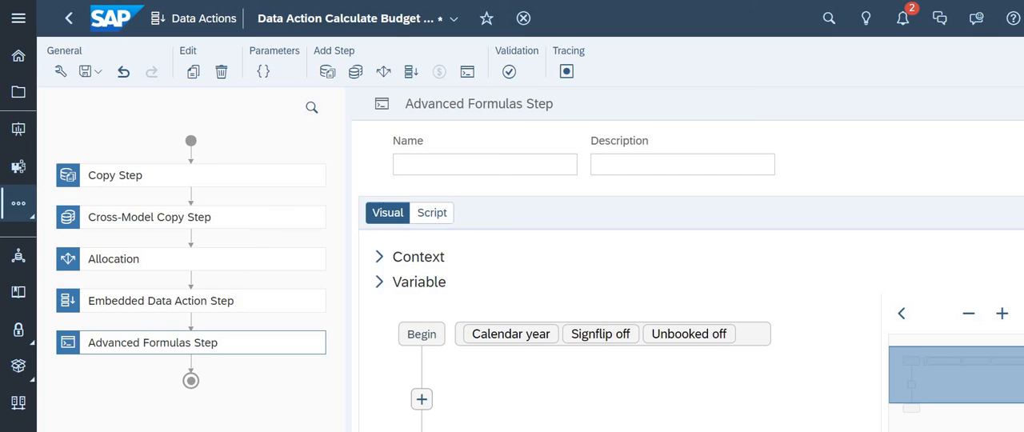
mouse_move(690, 280)
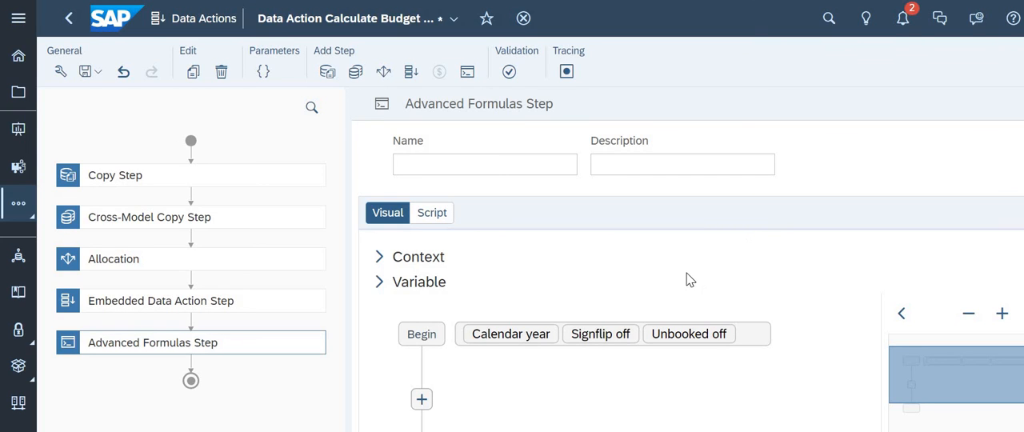
mouse_move(602, 288)
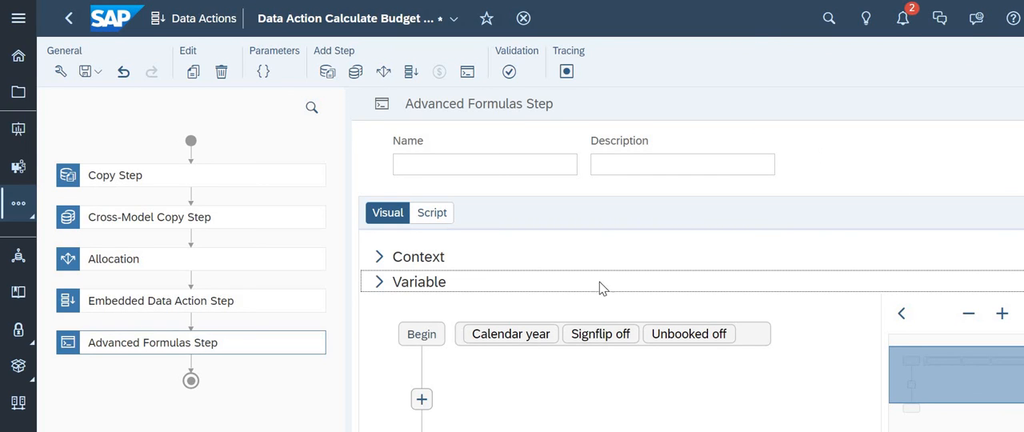
mouse_move(416, 272)
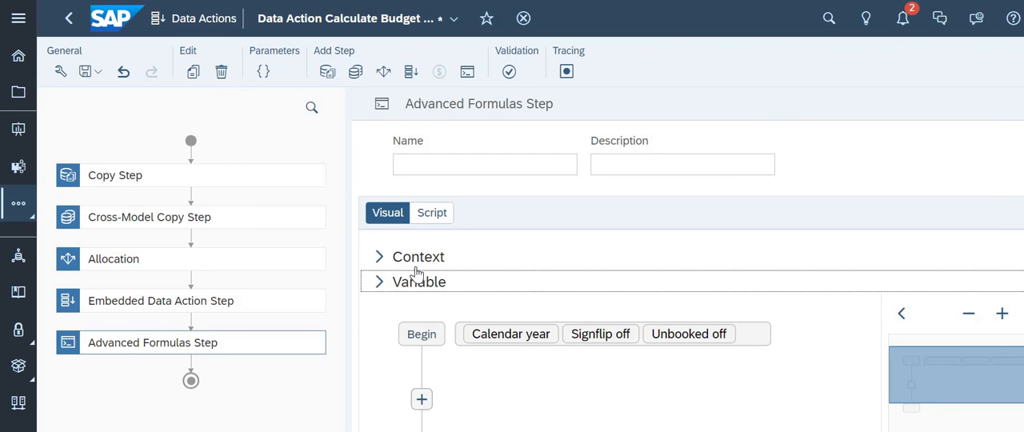
click(380, 256)
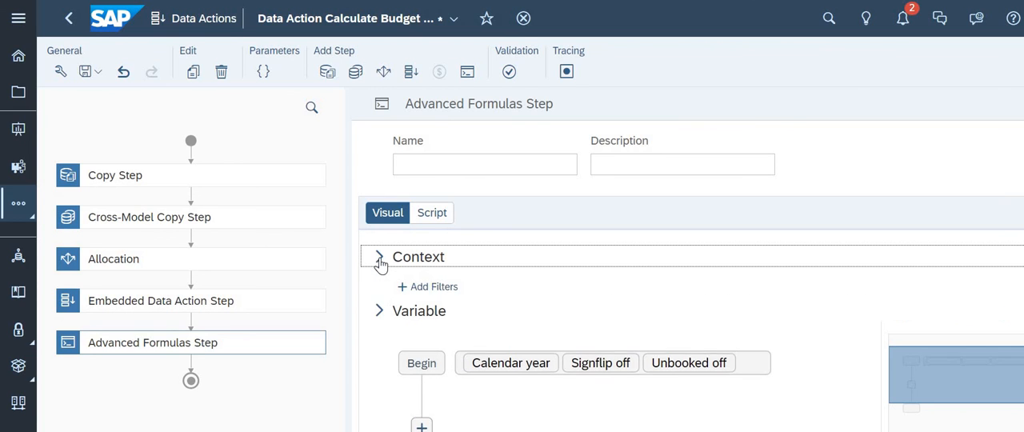
click(377, 257)
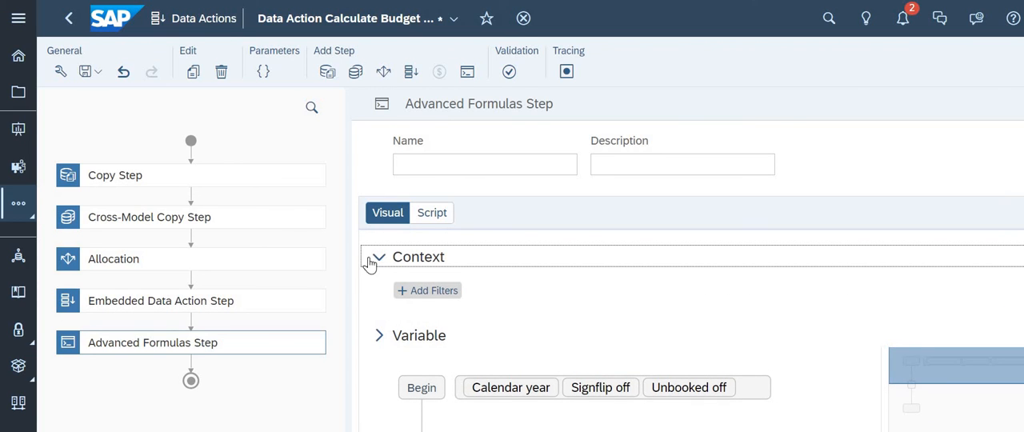
click(376, 257)
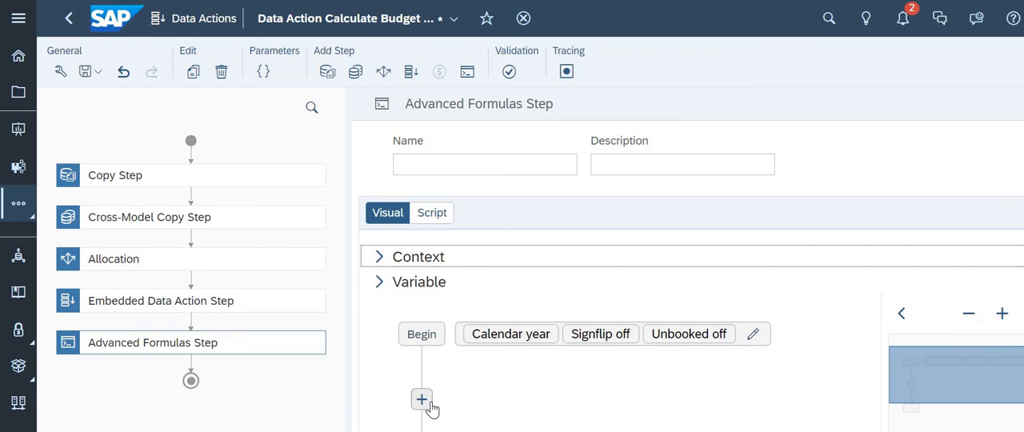
mouse_move(429, 241)
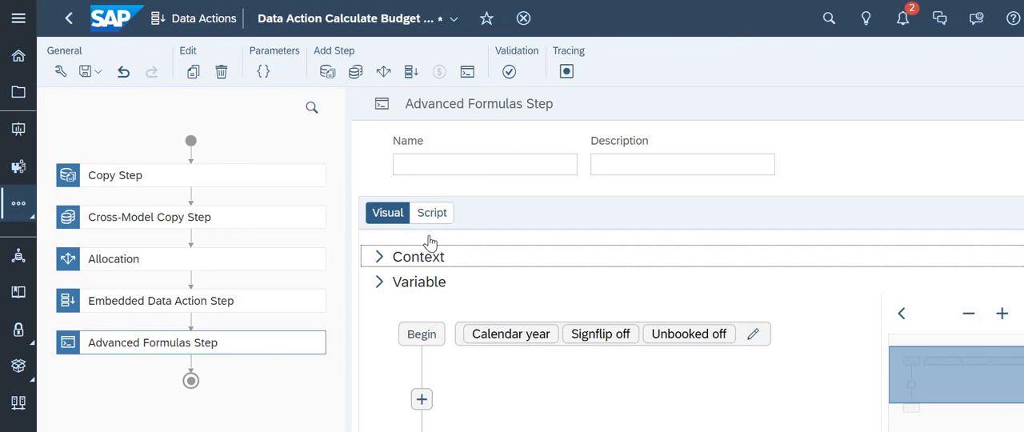
click(432, 212)
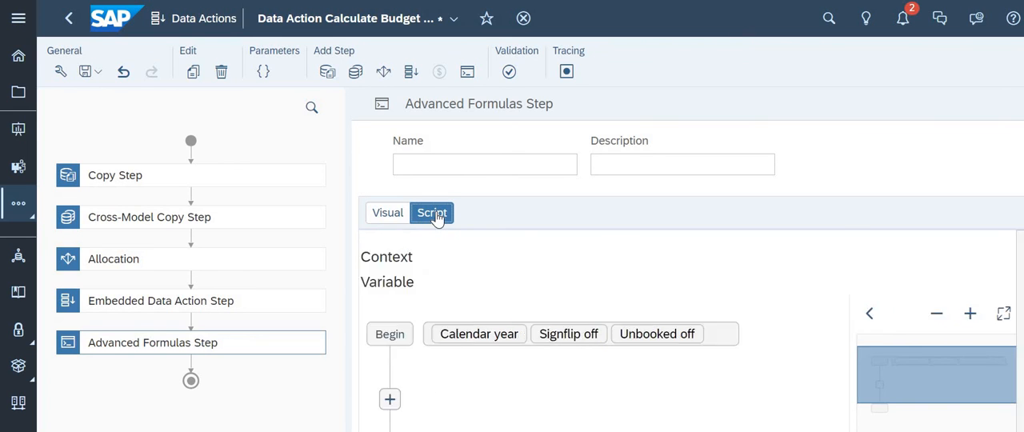
Switch between Visual and Script, then browse the CONFIG, MEMBERSET and RESULTLOOKUP template.
click(432, 212)
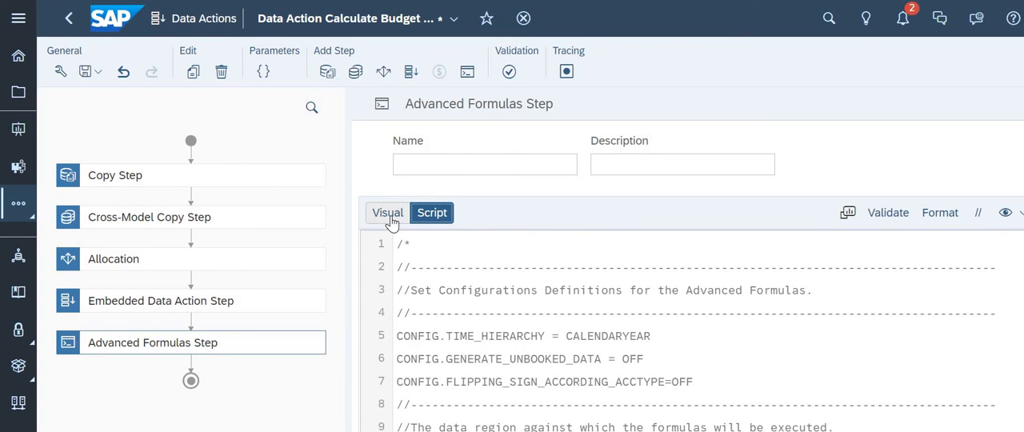
click(387, 213)
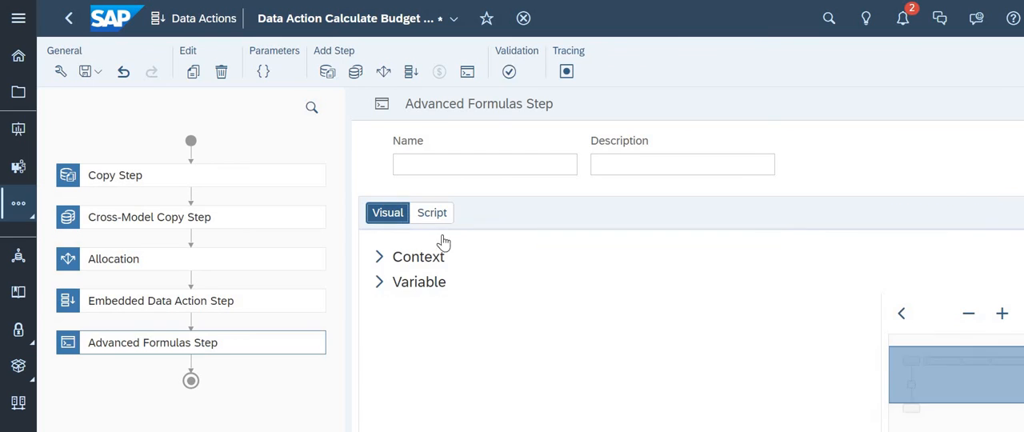
click(432, 212)
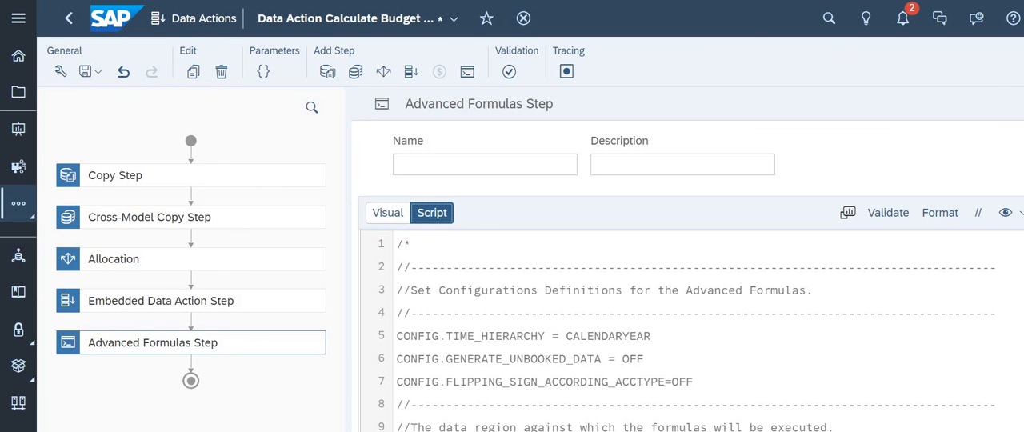
scroll(down, 3)
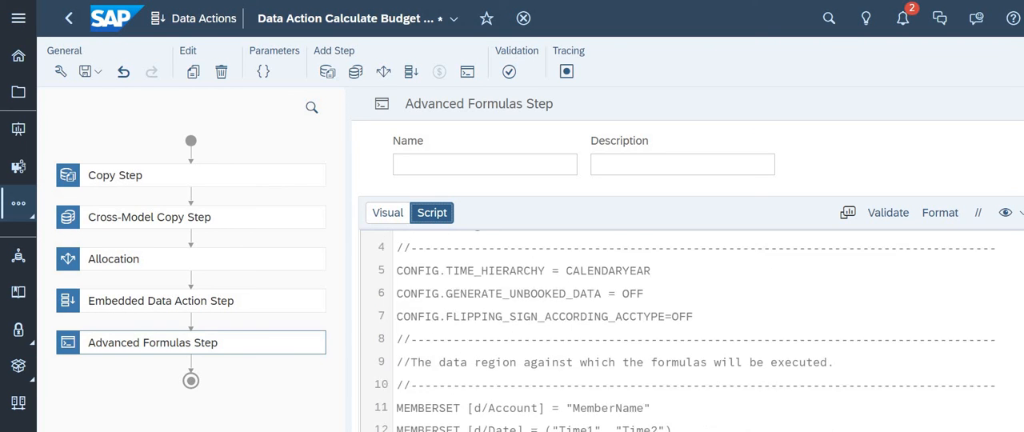
scroll(down, 3)
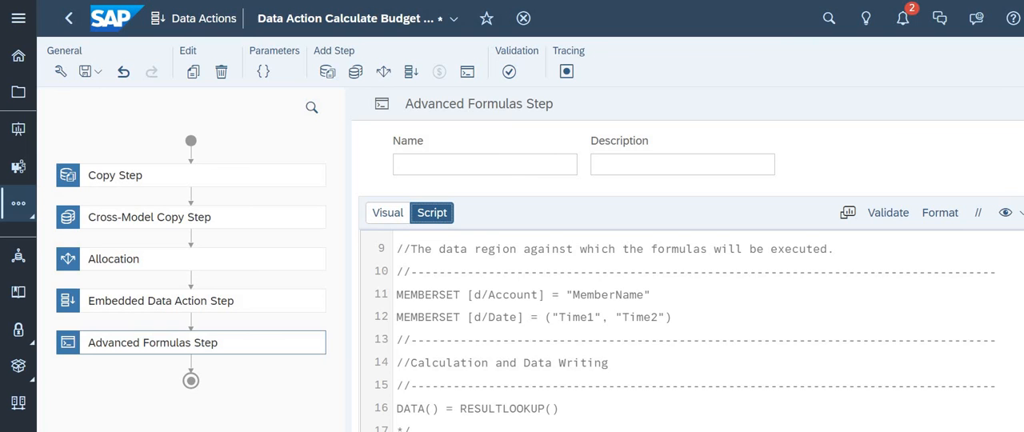
scroll(up, 3)
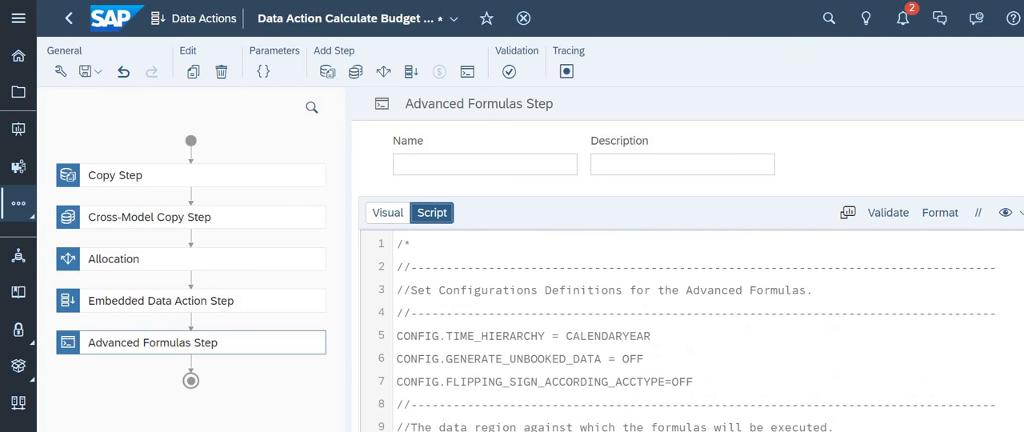